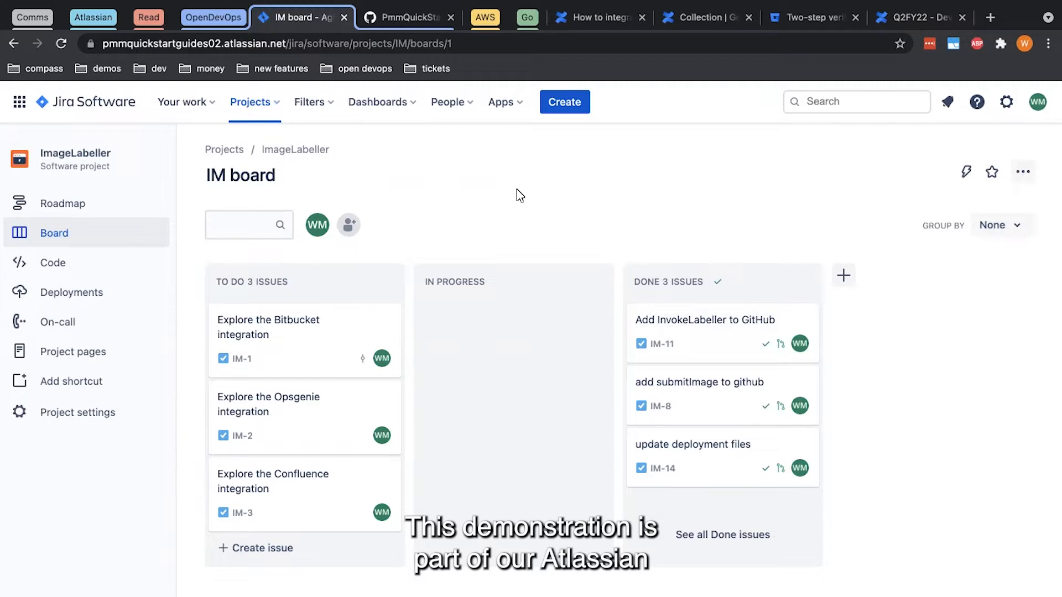
mouse_move(552, 172)
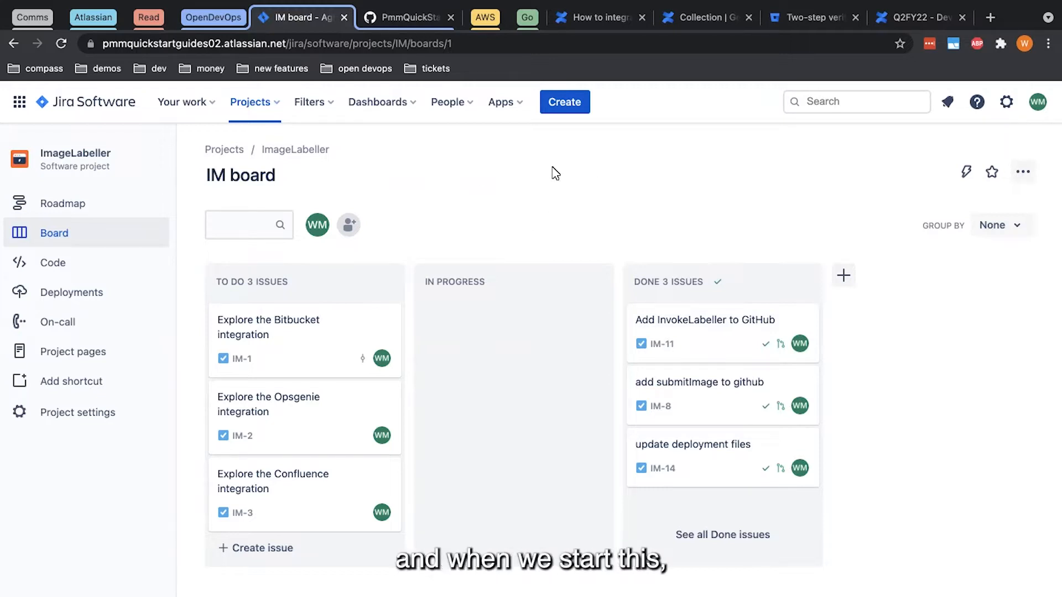
mouse_move(527, 208)
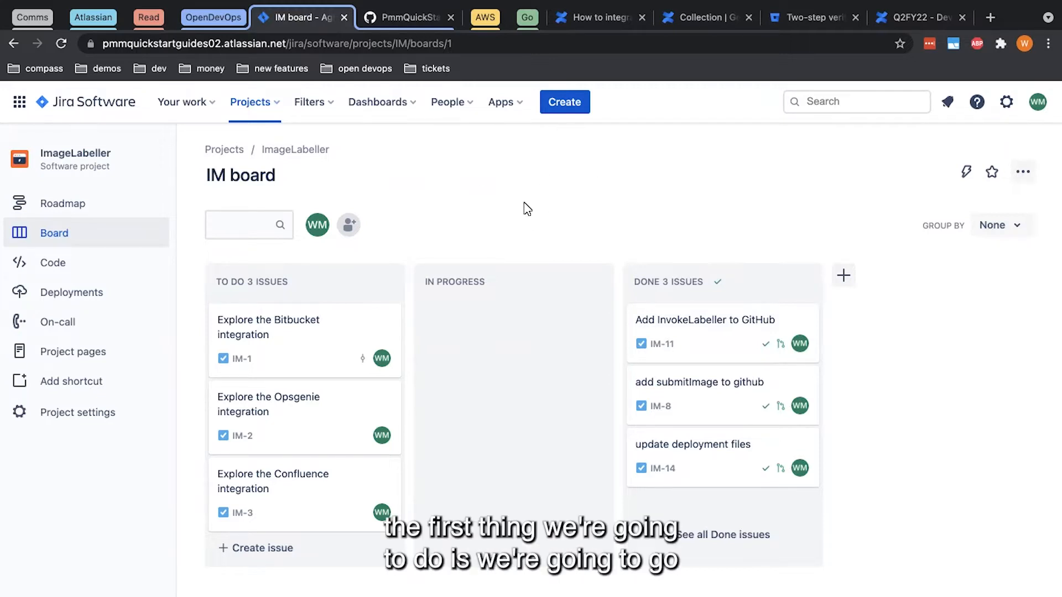
mouse_move(470, 320)
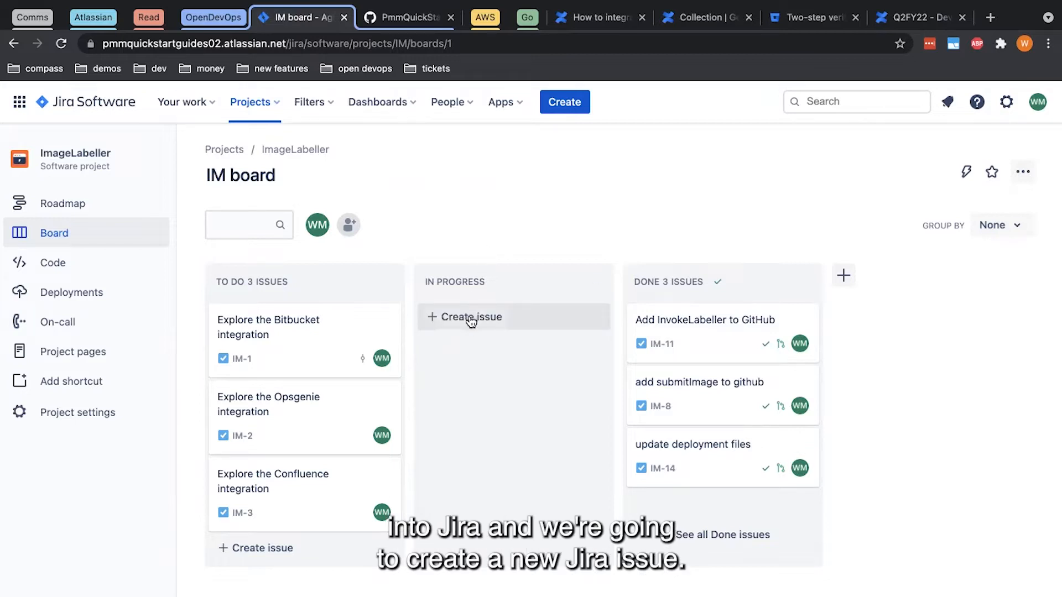
Add 'Make a change to submit image' as new issue IM-15 in the IM board's In Progress column.
click(471, 317)
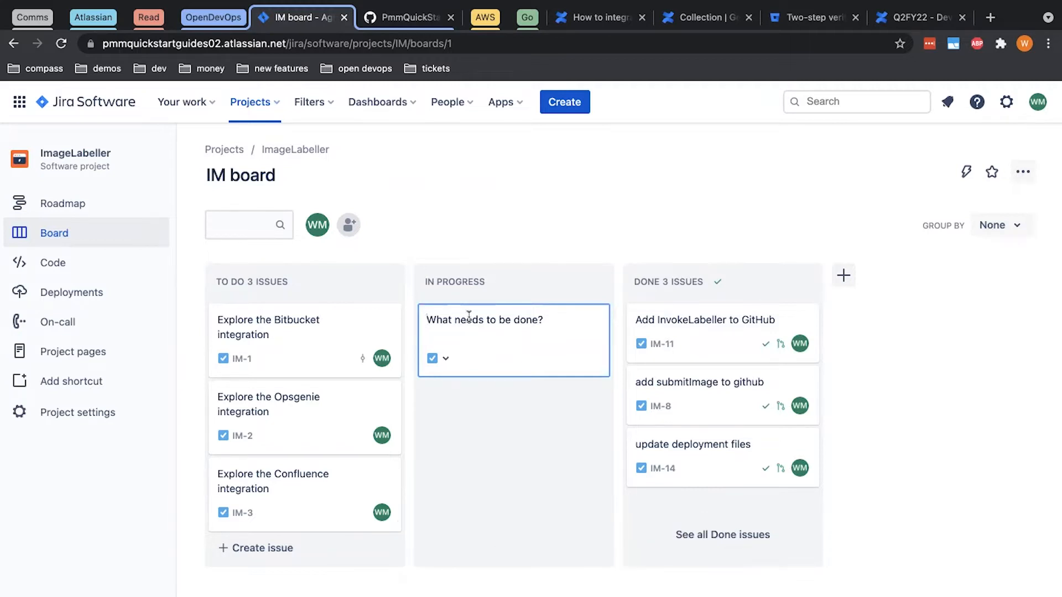
text(Make a change to submit image)
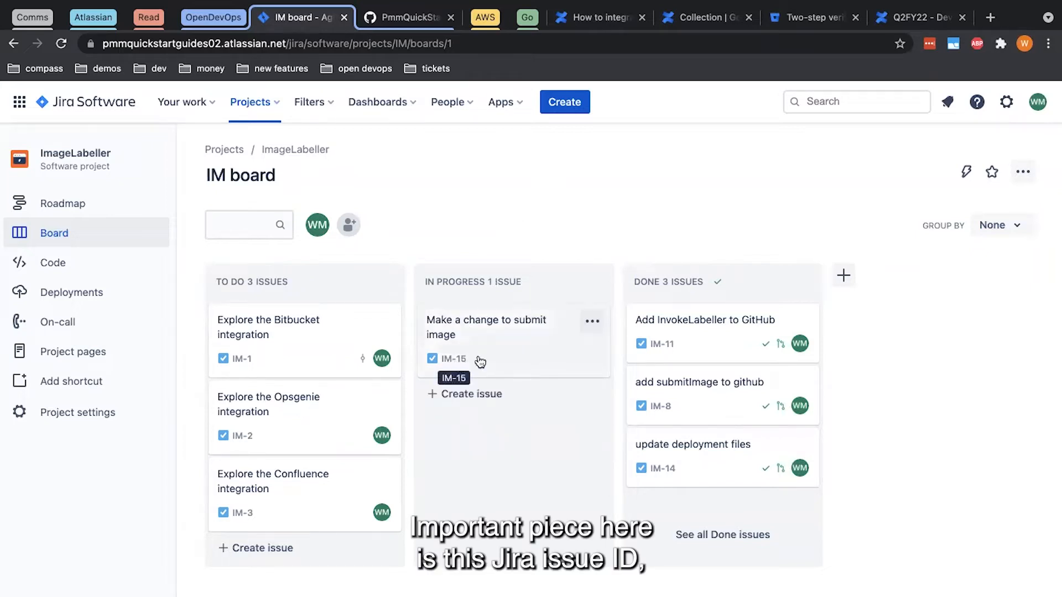
mouse_move(501, 198)
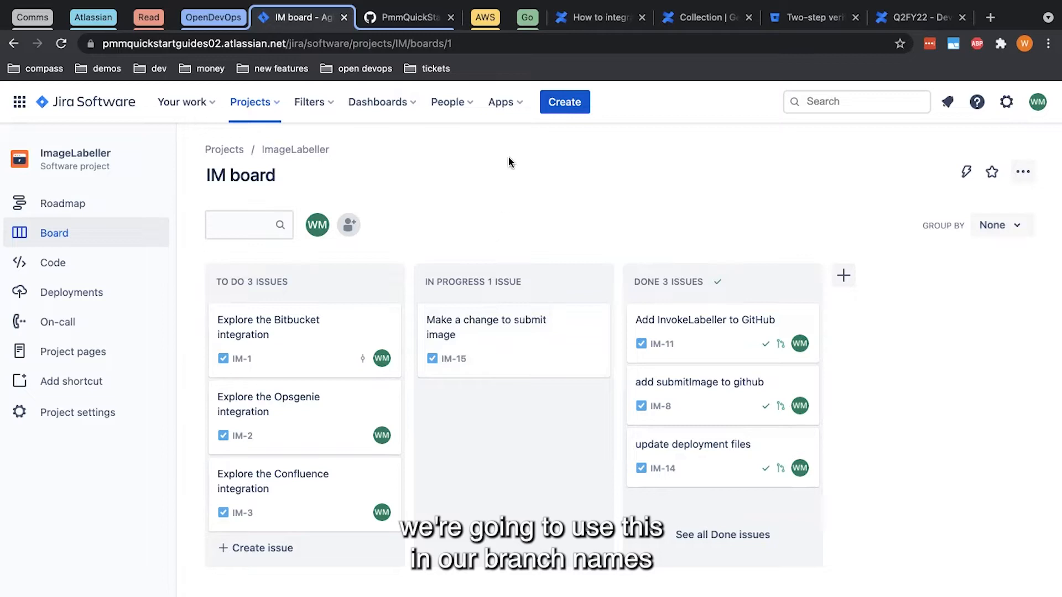
mouse_move(506, 176)
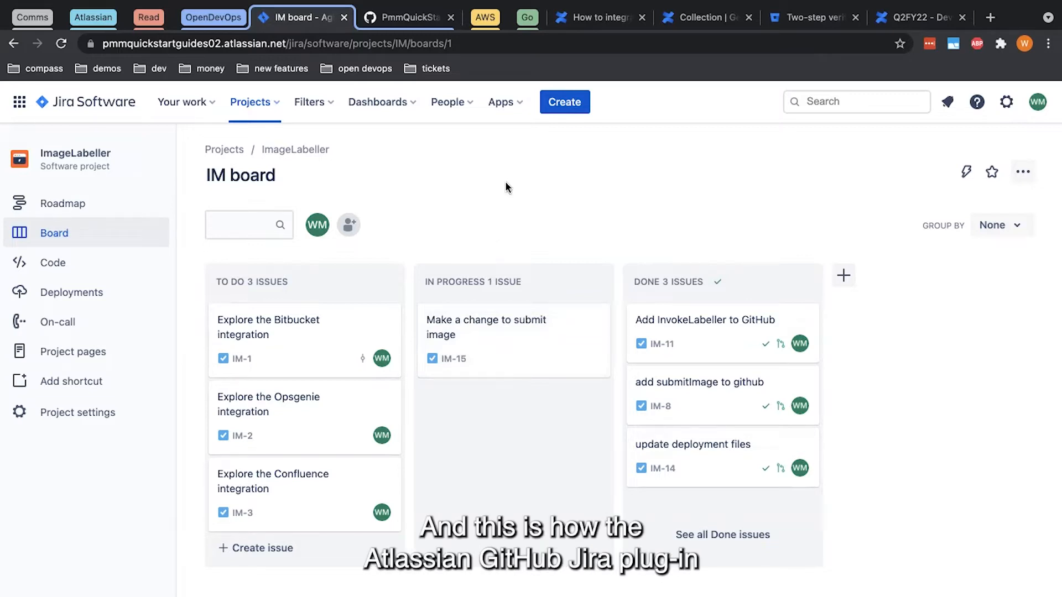
mouse_move(551, 205)
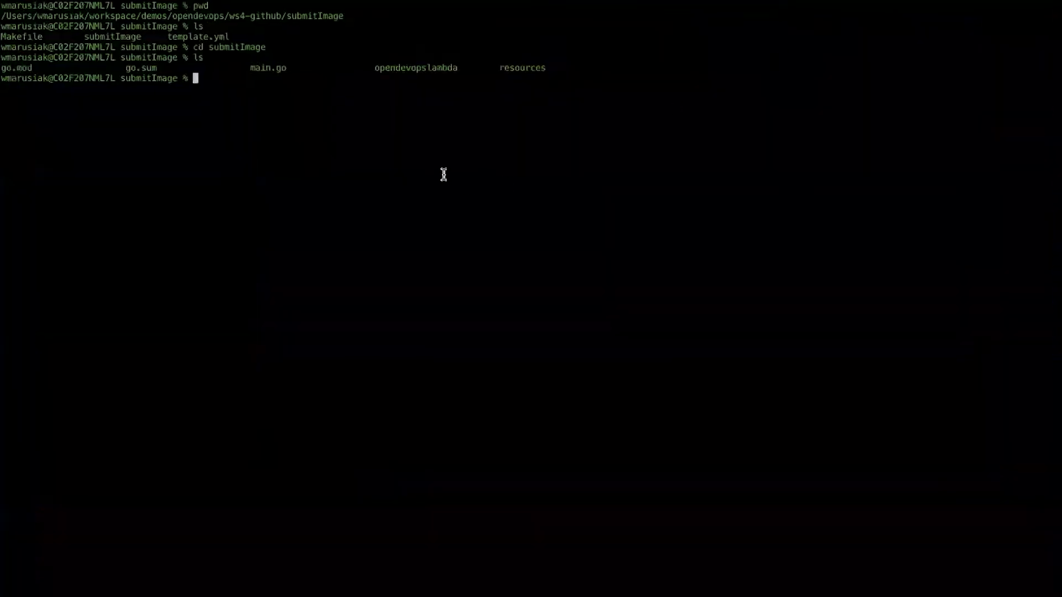
Create and check out branch IM-15, verify it with git branch -vv, and edit opendevopslambda/lambda.go.
text(git branch -vv)
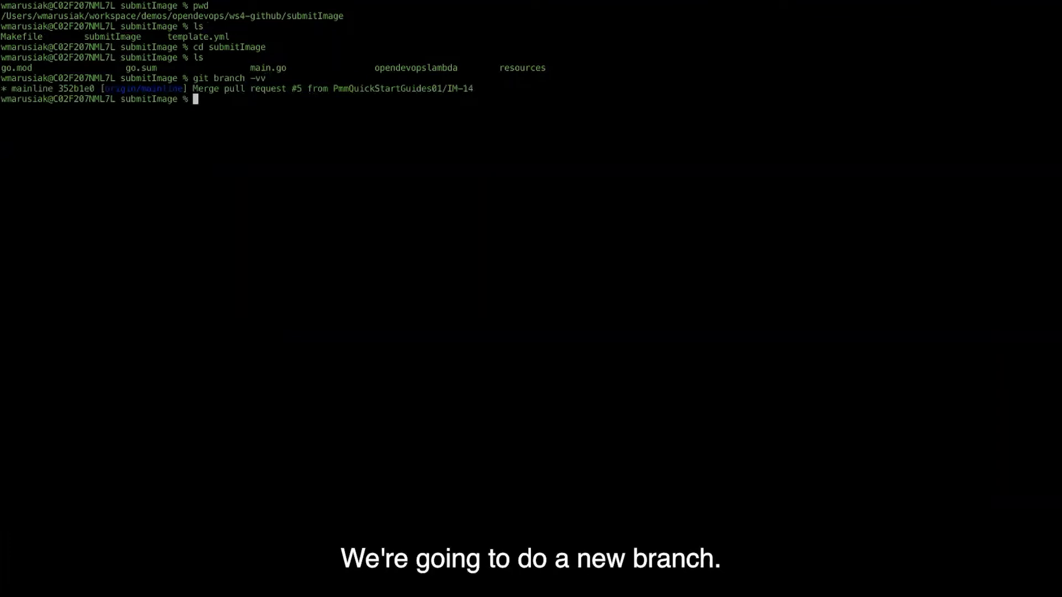
text(git branch)
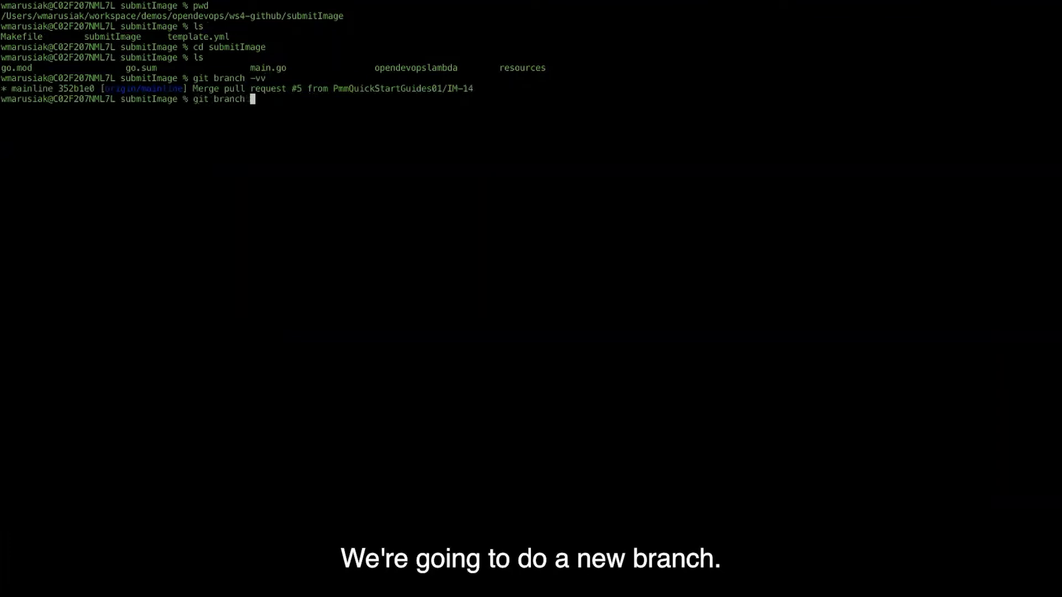
text(checkout -b IM-15)
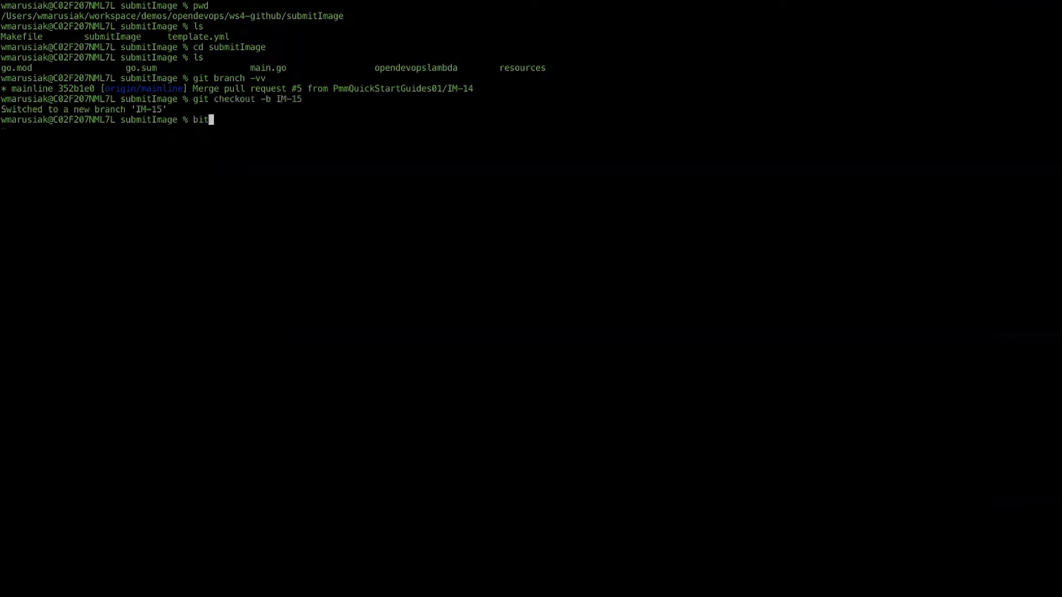
text(git branch)
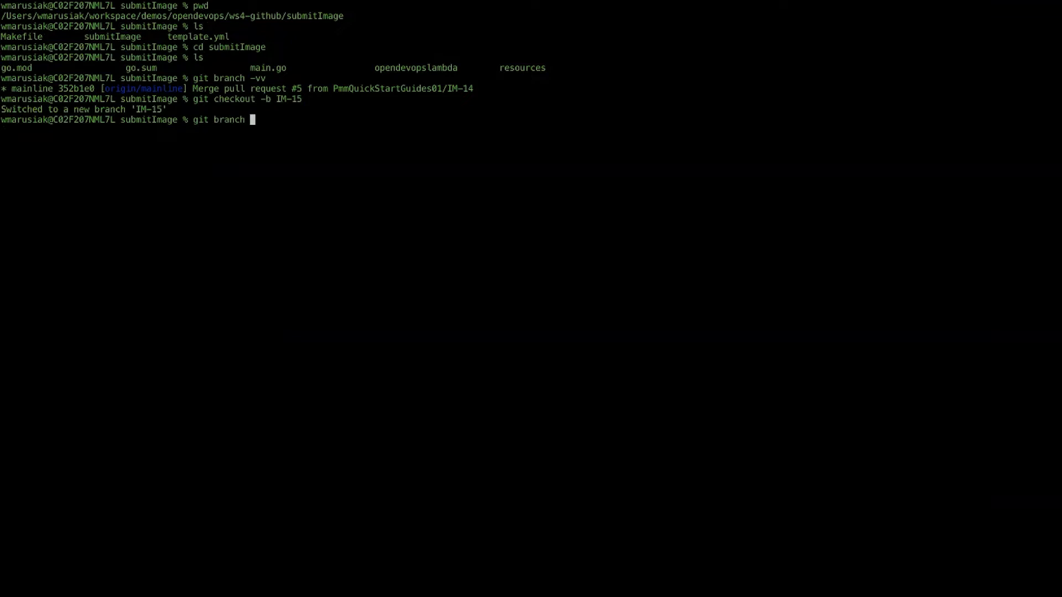
text(-vv)
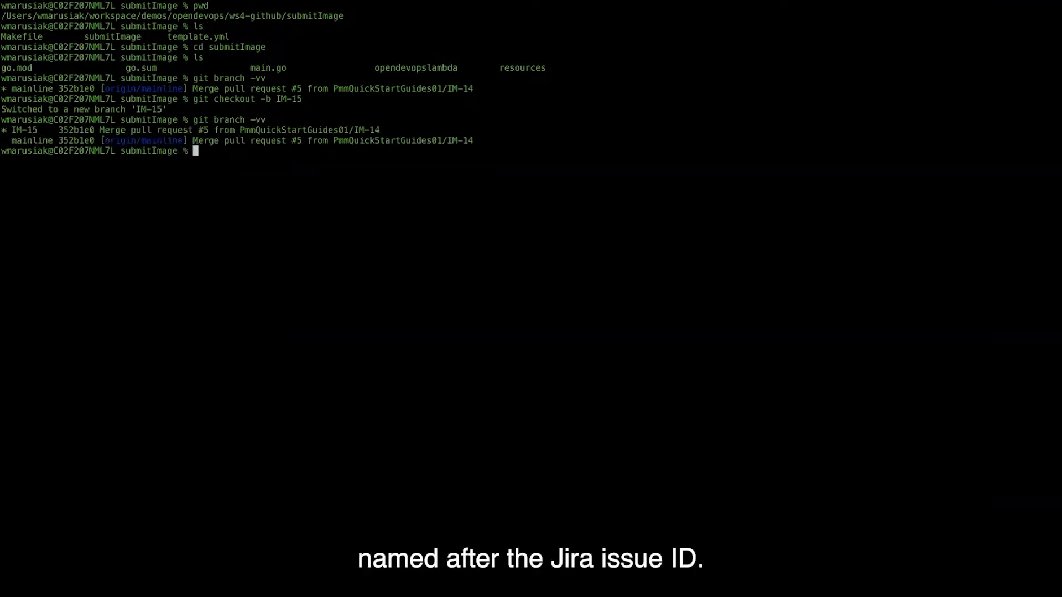
text(vim opendevopslambda/)
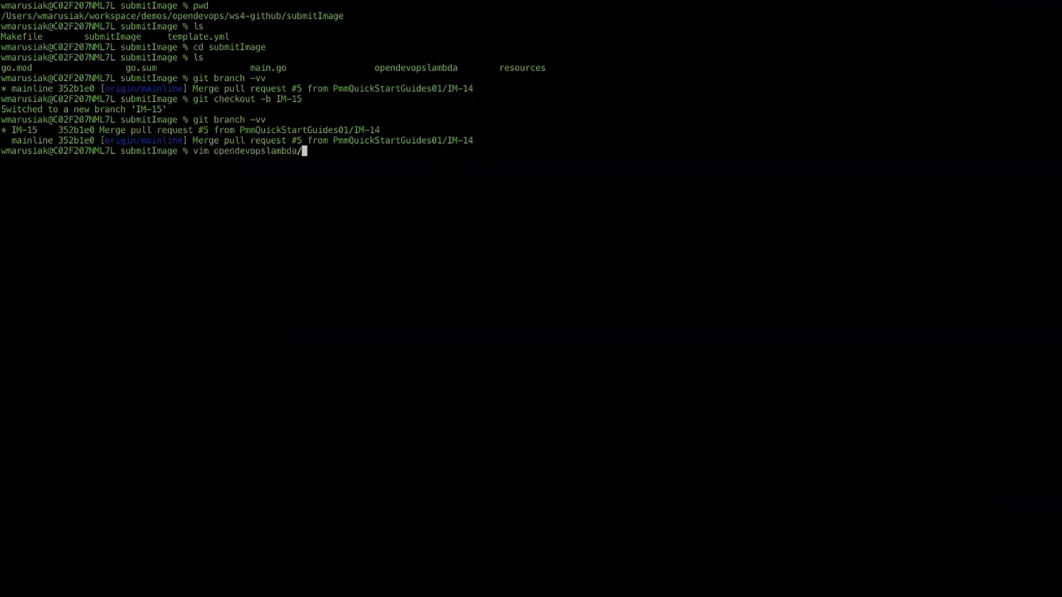
text(lambda.go)
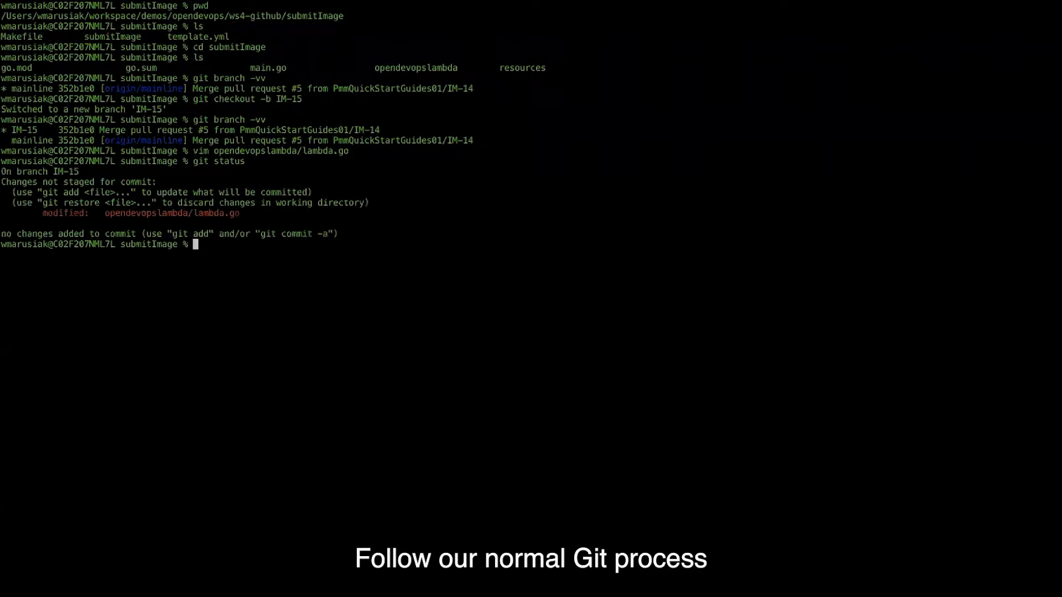
Stage all changes, commit as 'IM-15 make a minor code change', and push.
text(git add a--)
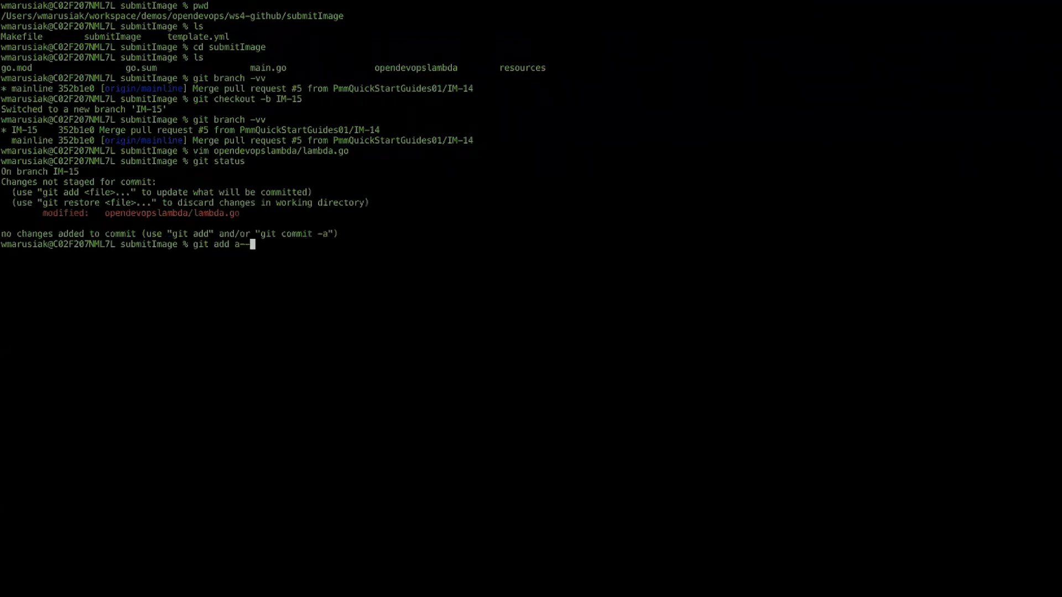
key(BackSpace)
text(git commit)
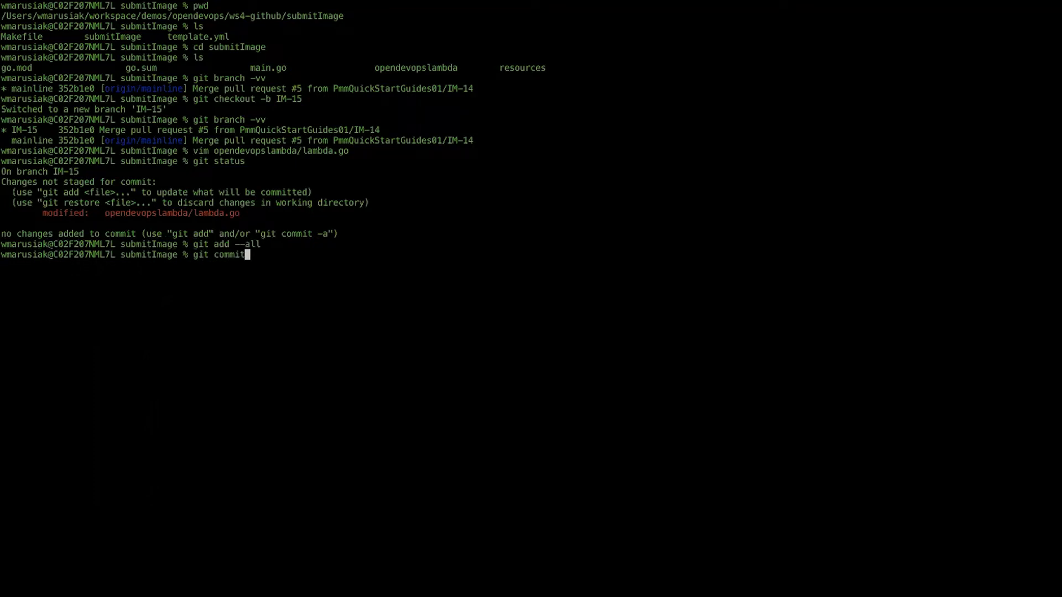
text(-m ")
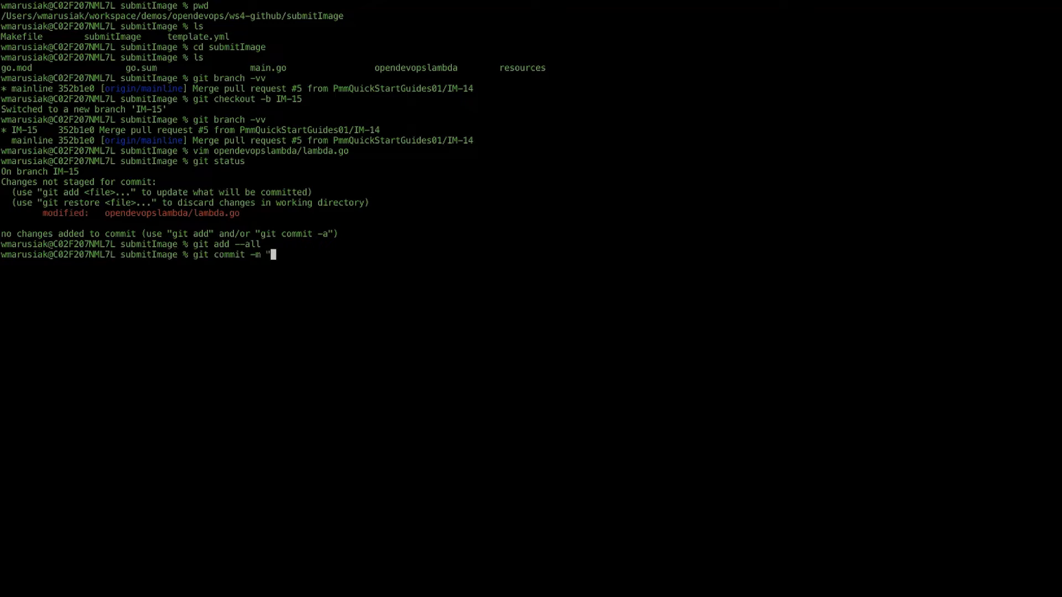
text(IM-15)
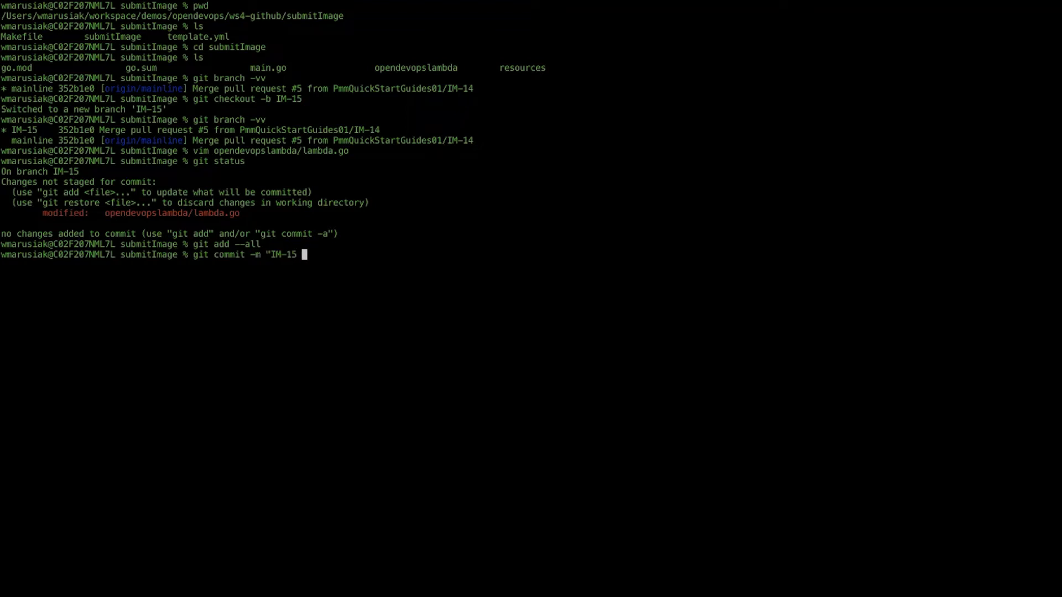
text(make a minor code change)
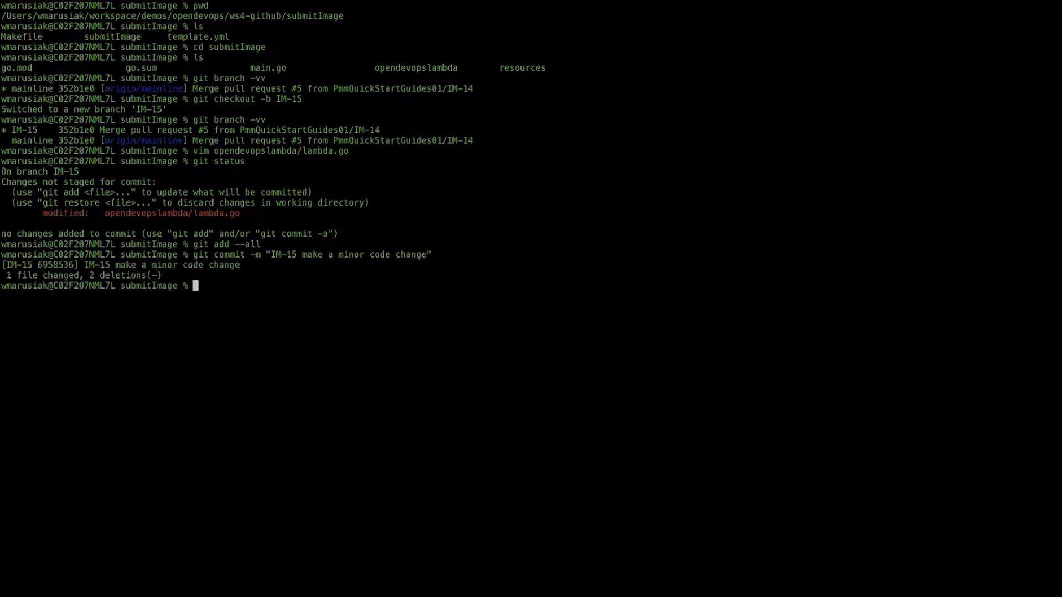
text(git puhs)
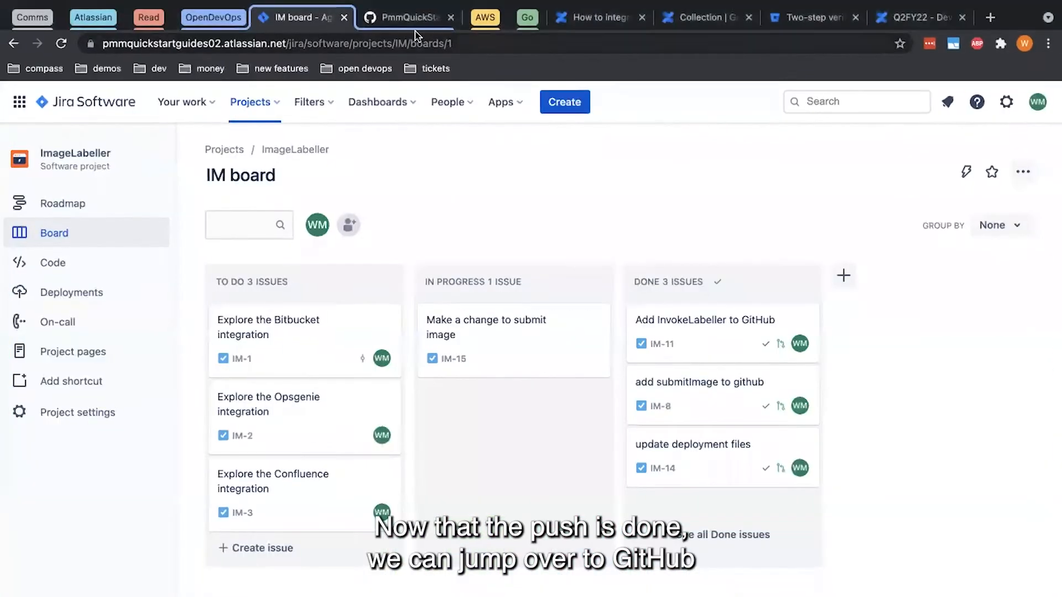
Refresh submitImage to show branch IM-15 and open its deploy-submit-image-test-staging #12 run.
click(405, 18)
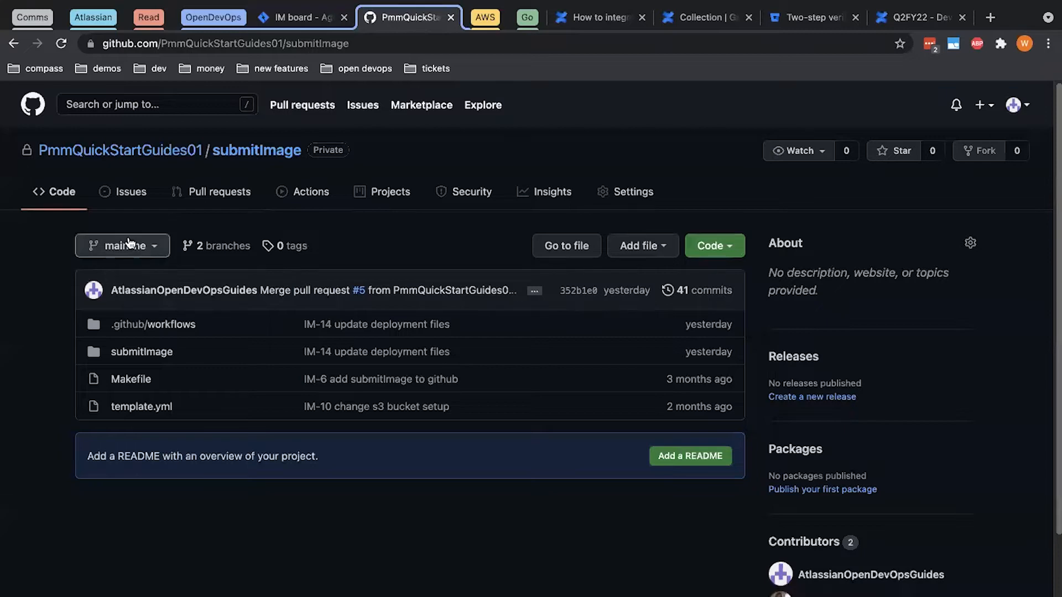
click(121, 245)
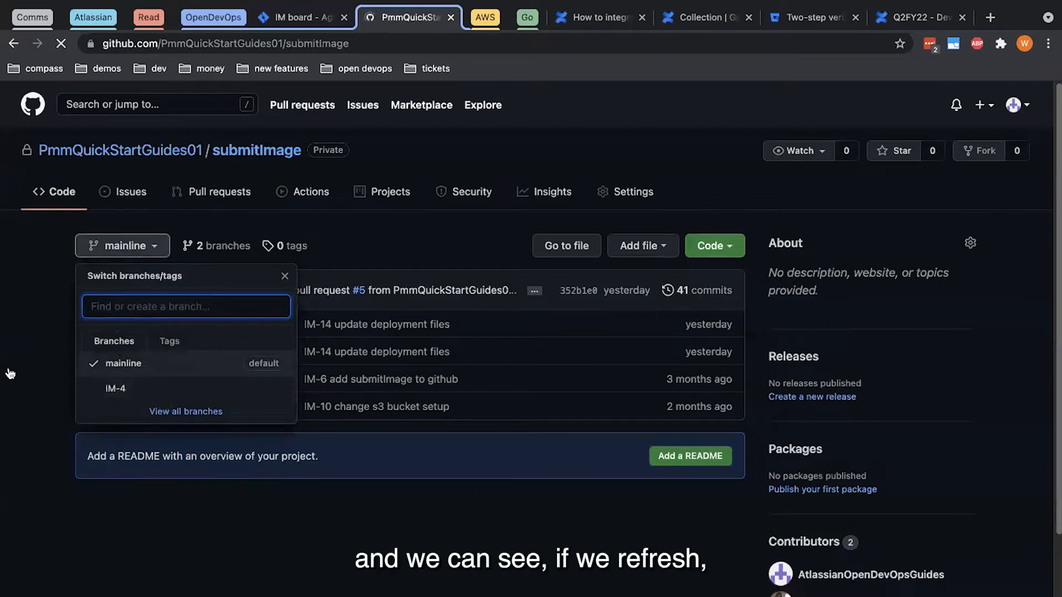
click(61, 43)
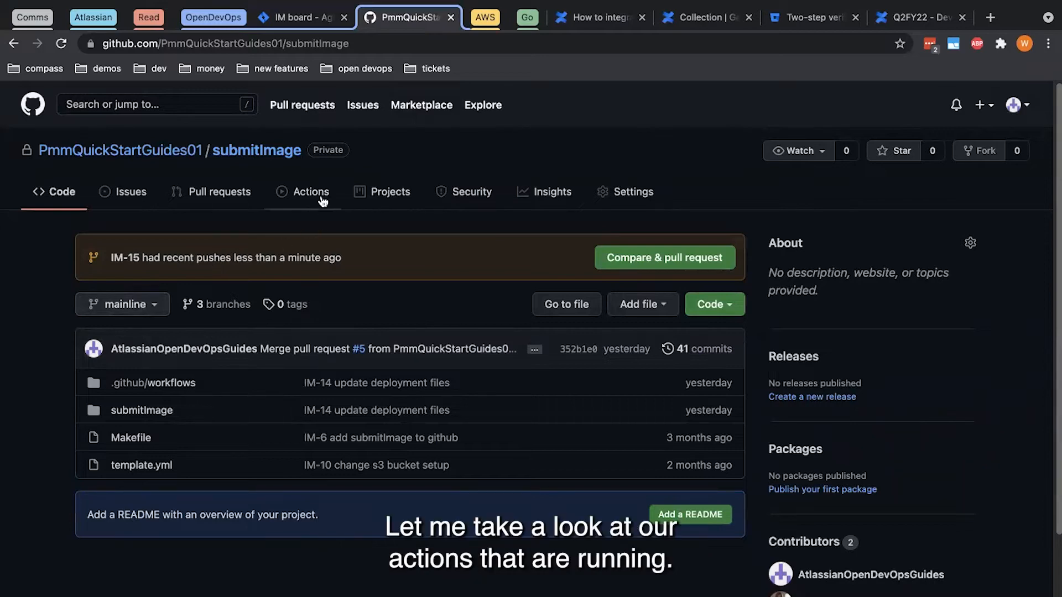
click(310, 192)
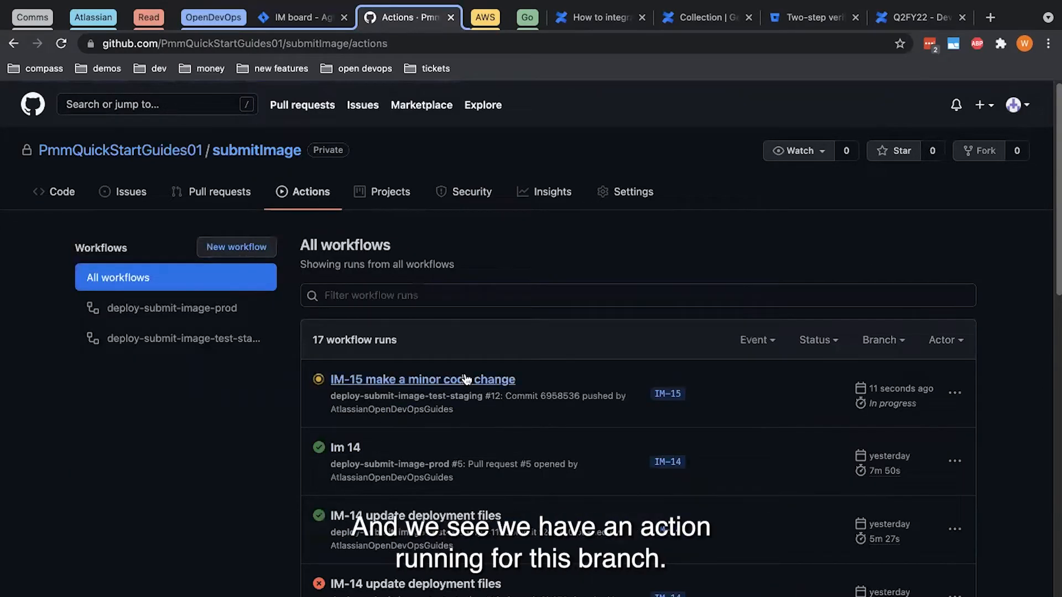
click(422, 380)
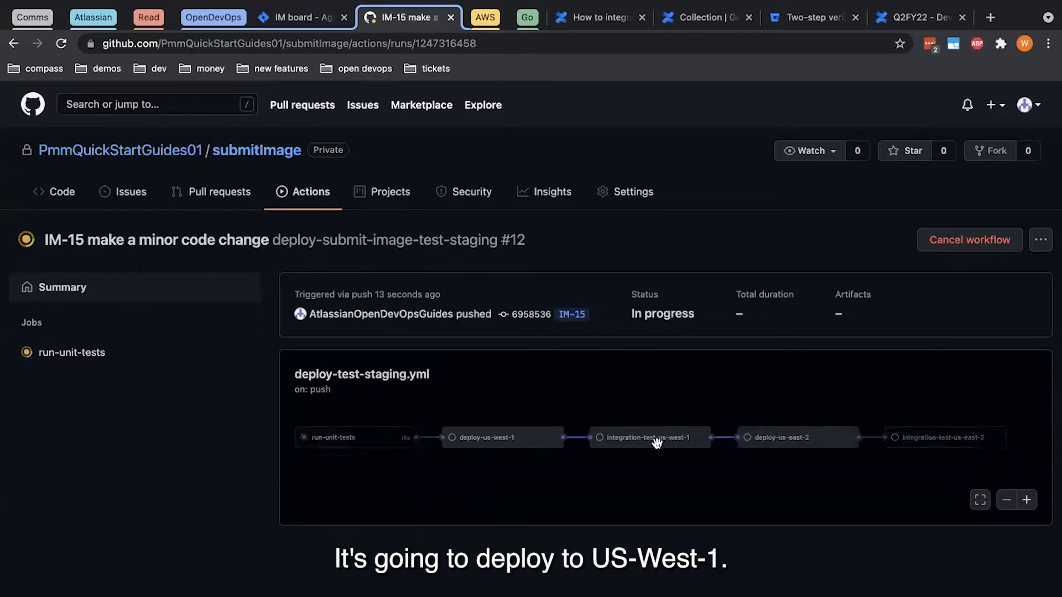
mouse_move(756, 490)
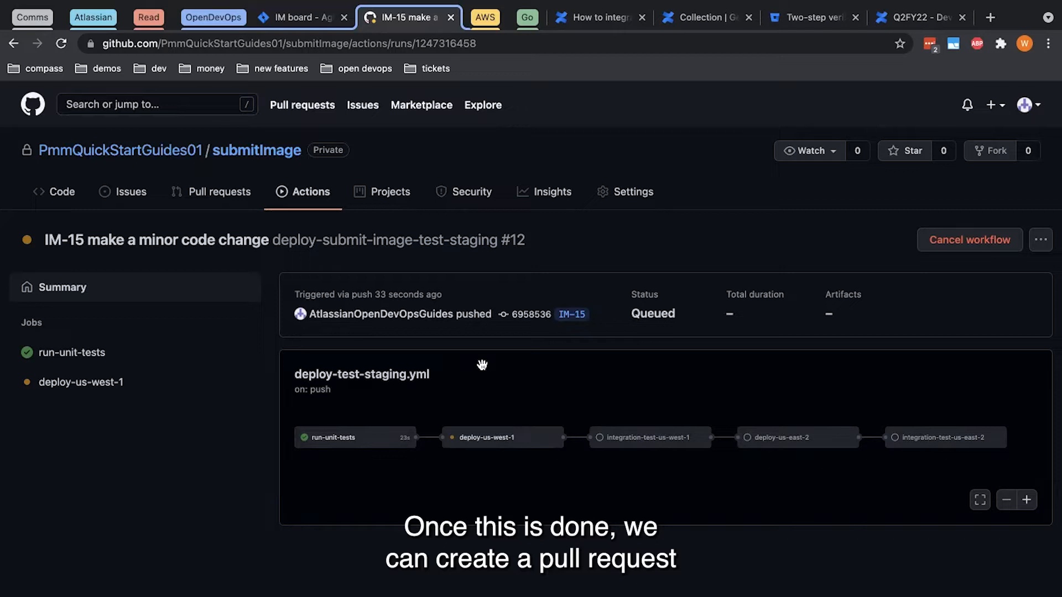
mouse_move(570, 236)
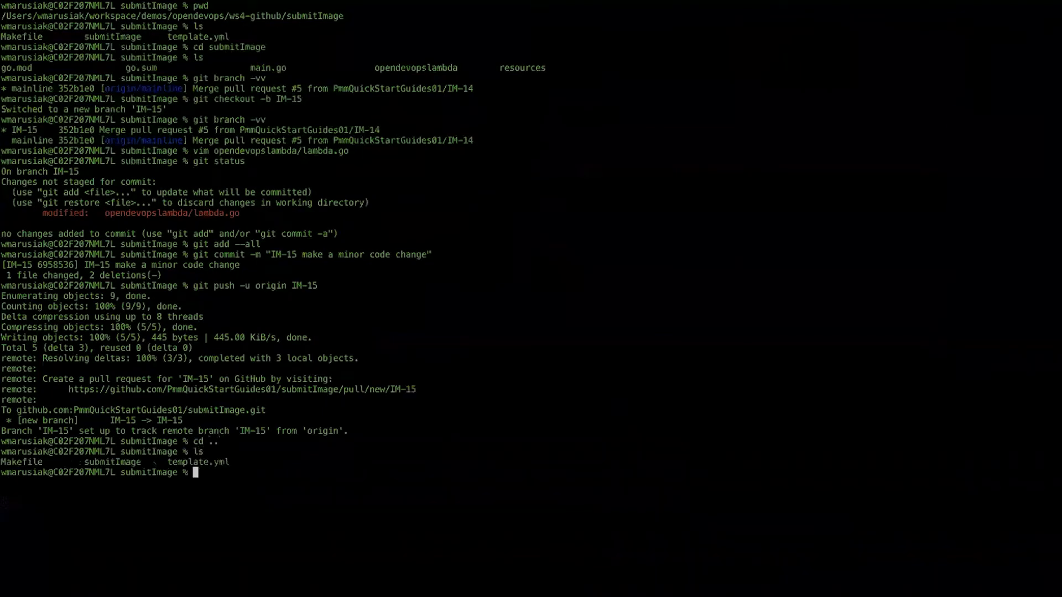
Review deploy-test-staging.yml in vim from the .github/workflows folder.
text(cd .)
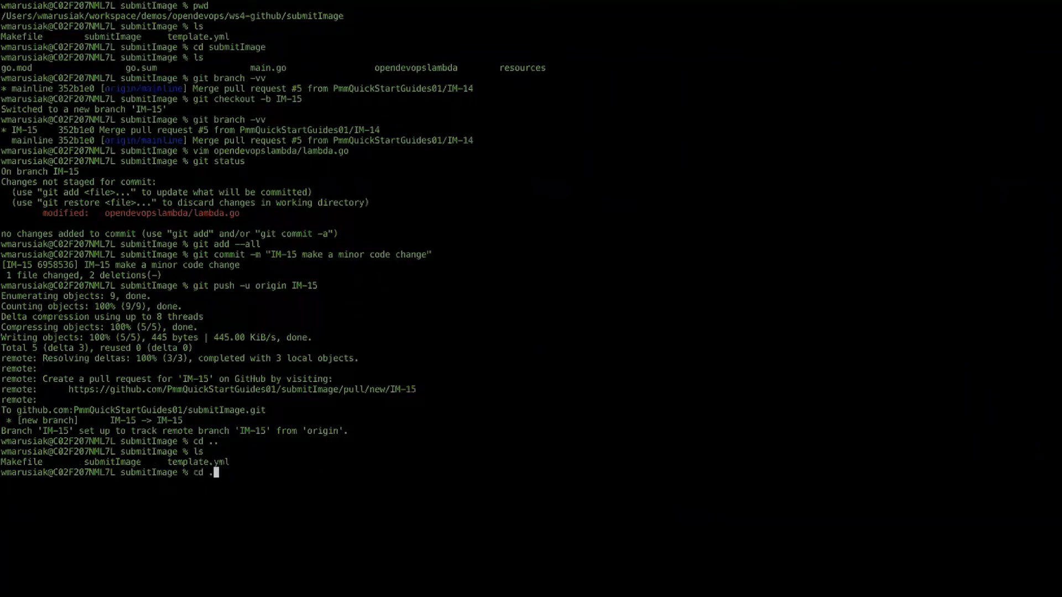
text(github/workflows/)
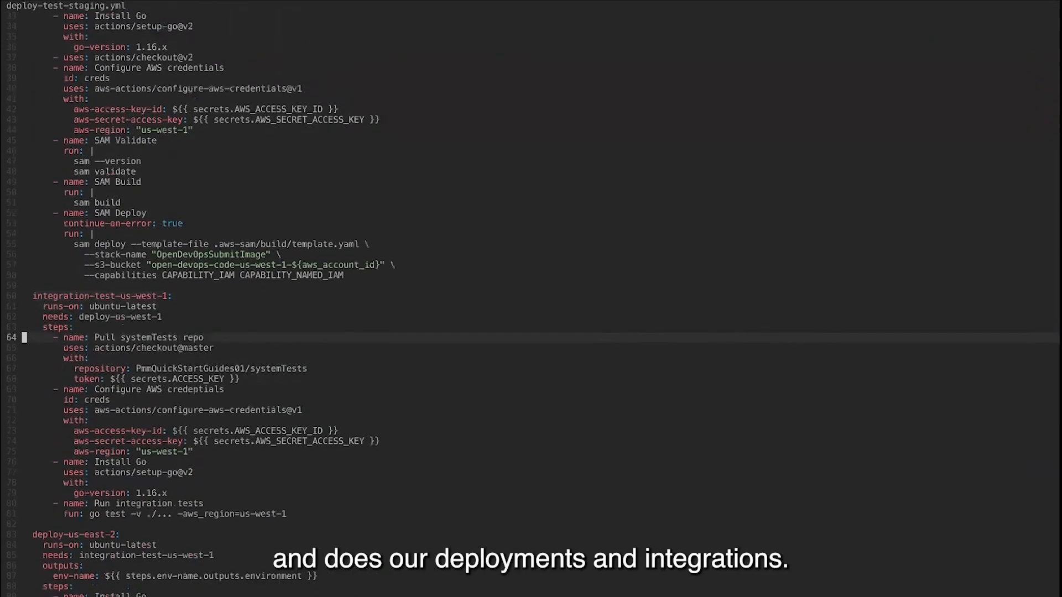
scroll(down, 3)
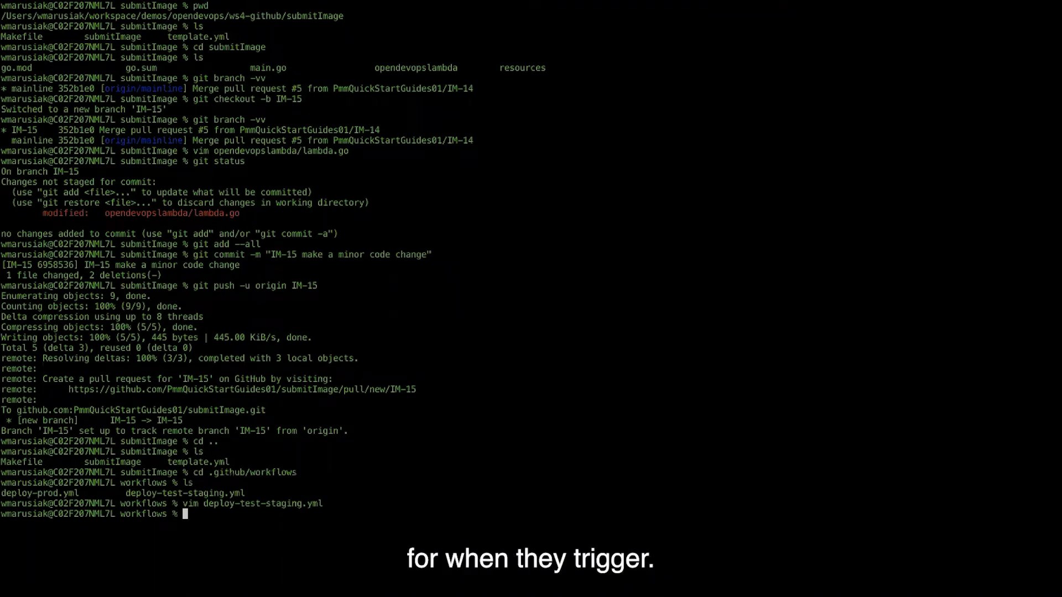
text(vim deploy-)
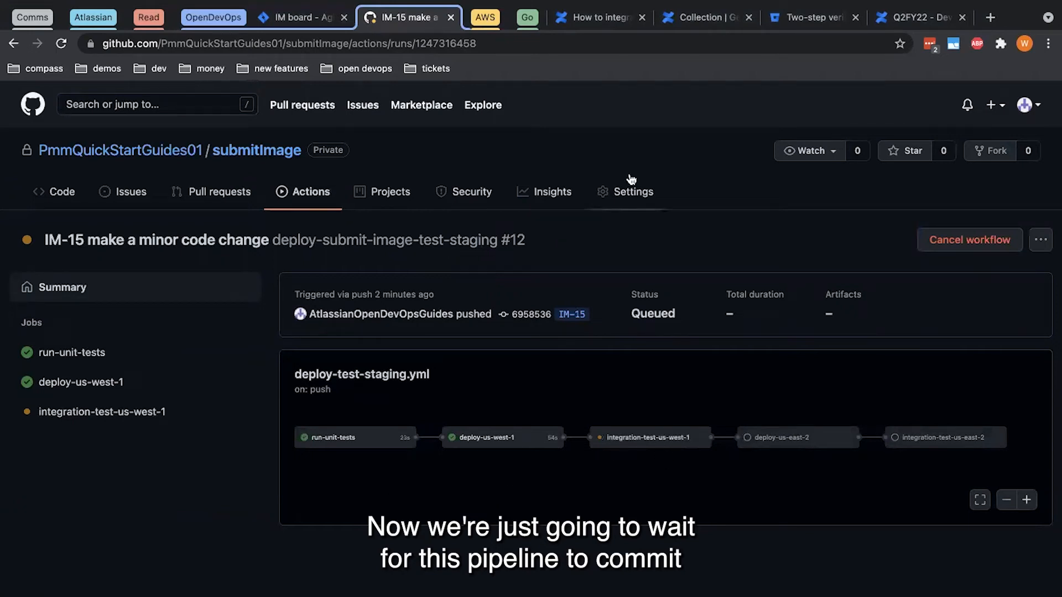
mouse_move(402, 140)
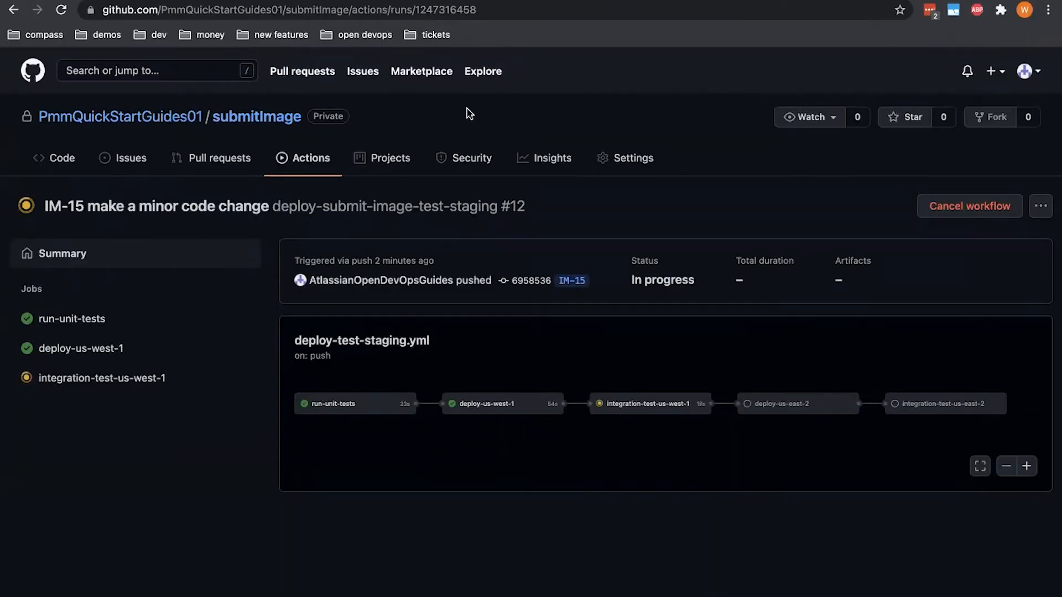
mouse_move(673, 68)
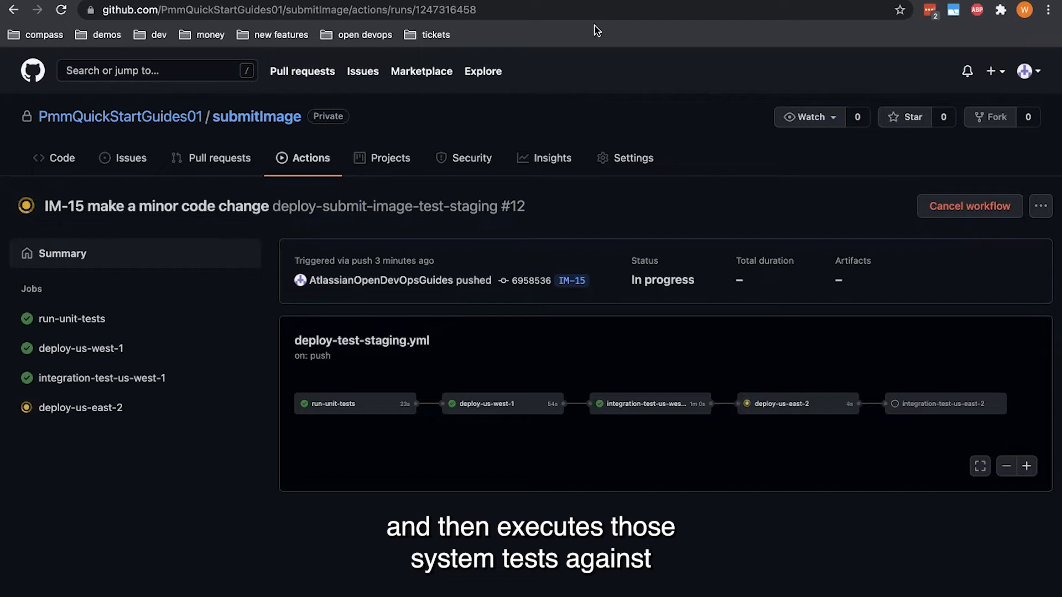
mouse_move(640, 441)
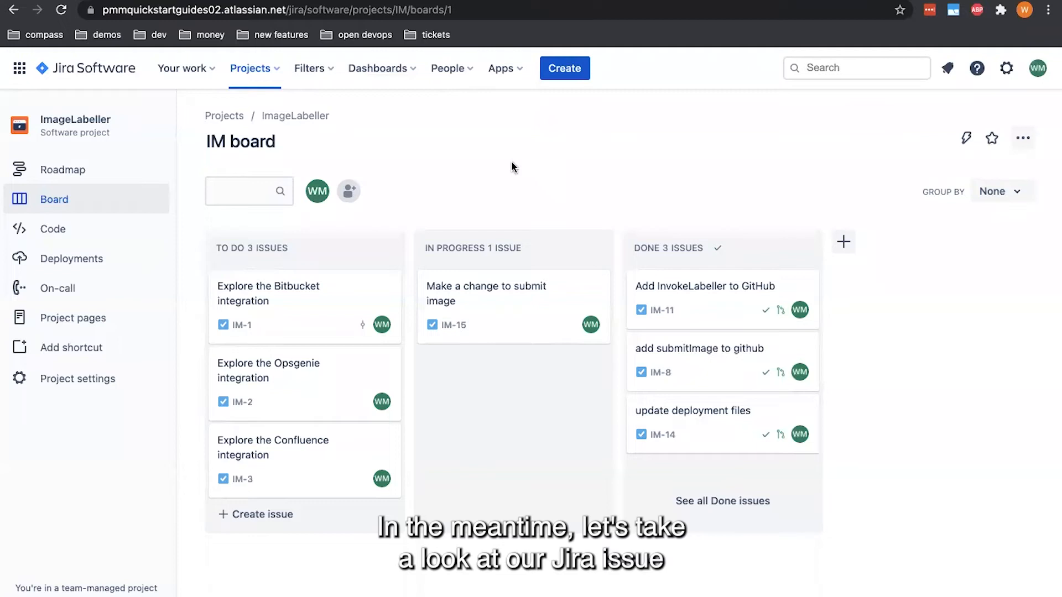
Browse IM-15's Development Branches, Commits, Pull requests, Builds and Deployments tabs.
click(484, 293)
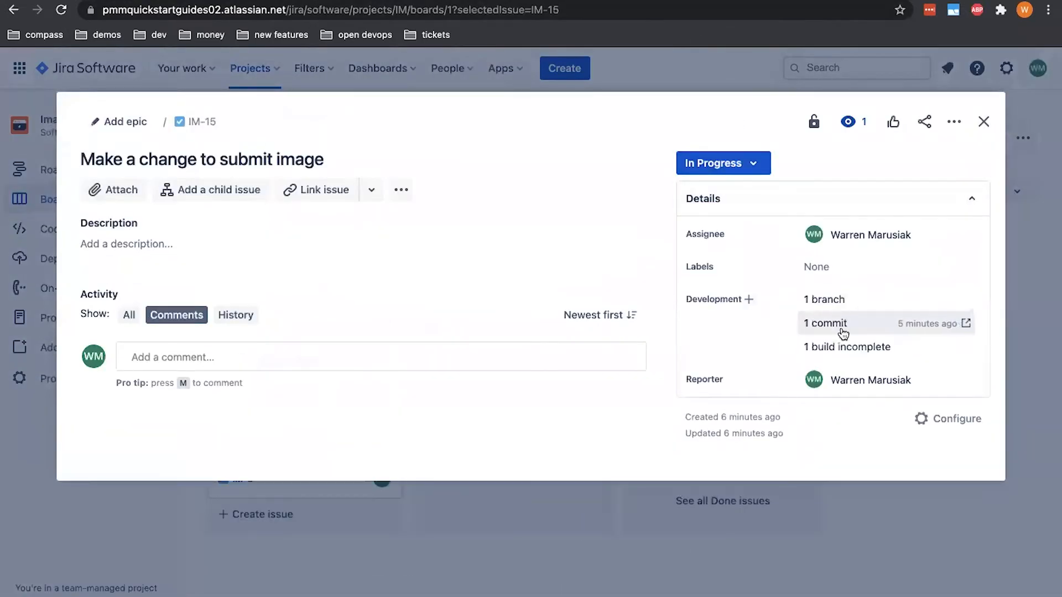
mouse_move(704, 224)
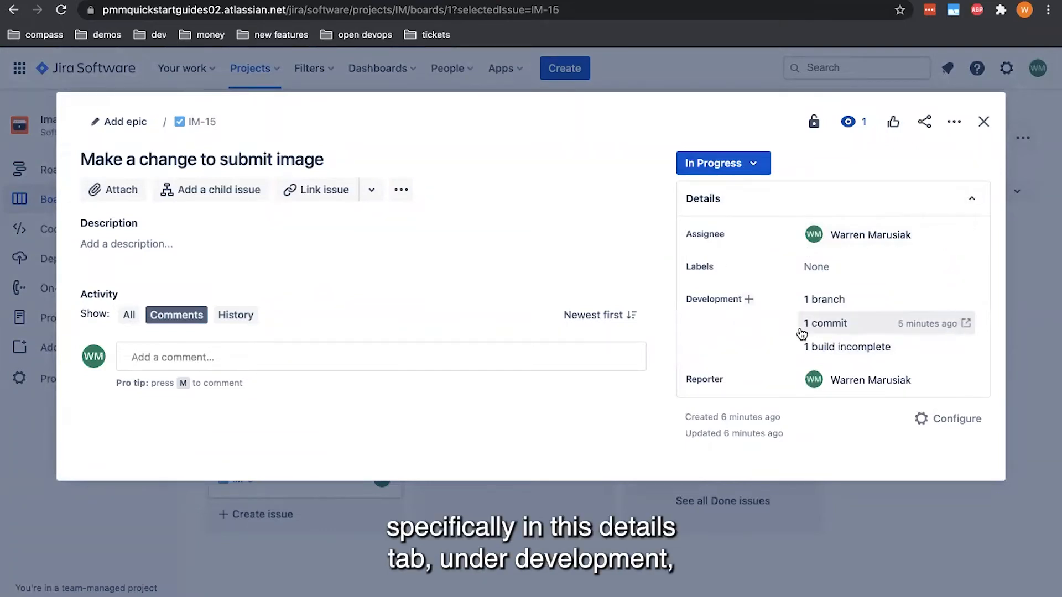
mouse_move(859, 310)
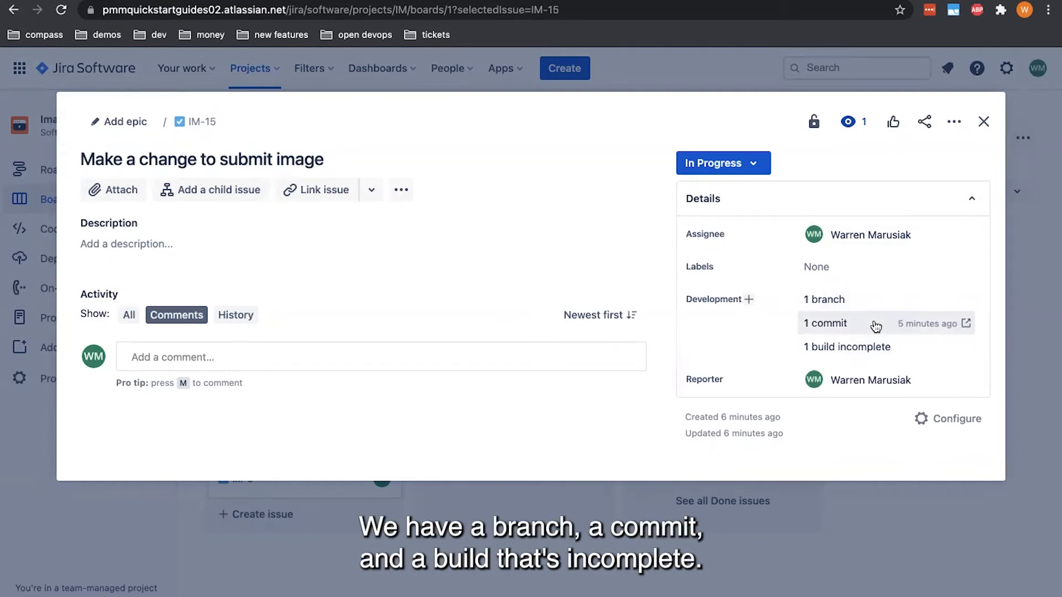
click(824, 323)
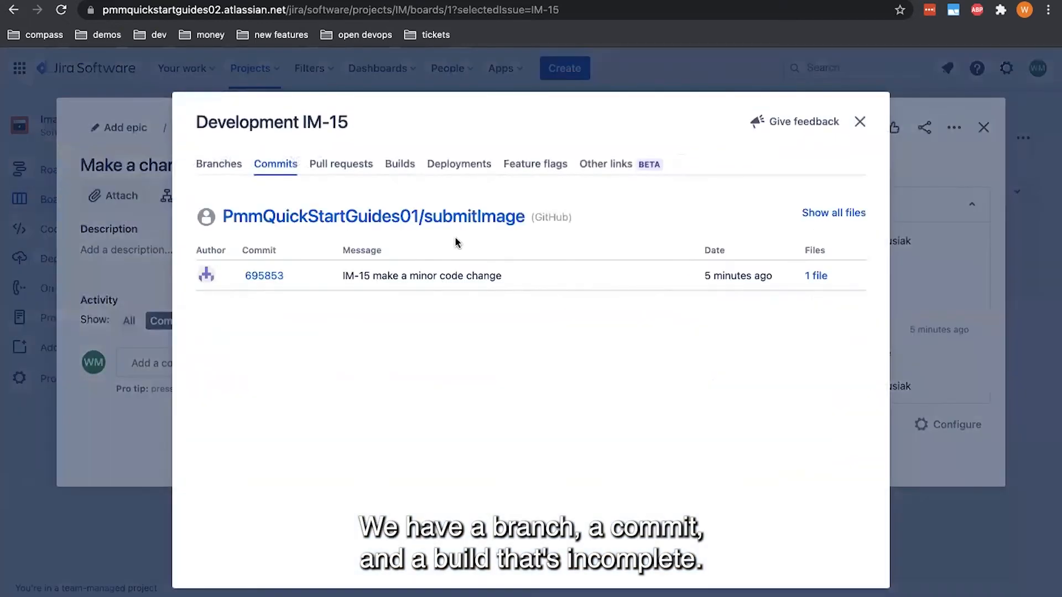
click(218, 164)
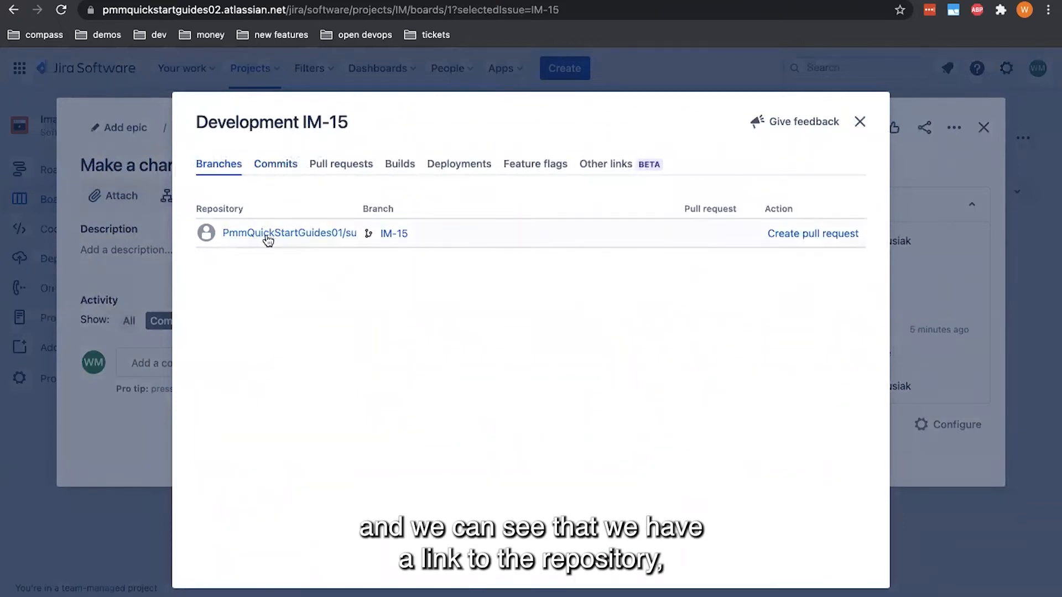
mouse_move(394, 233)
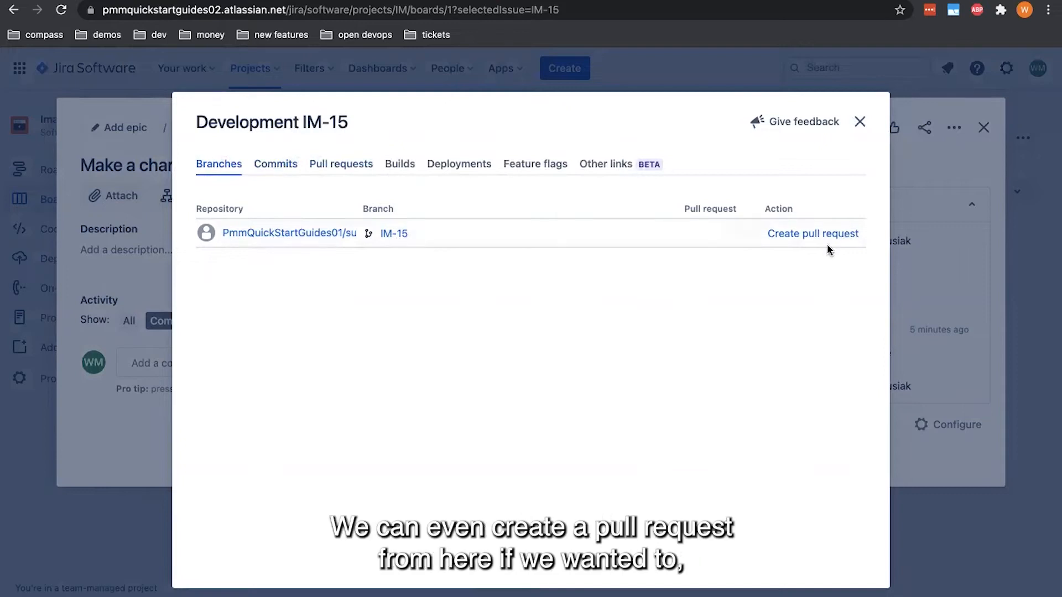
click(275, 163)
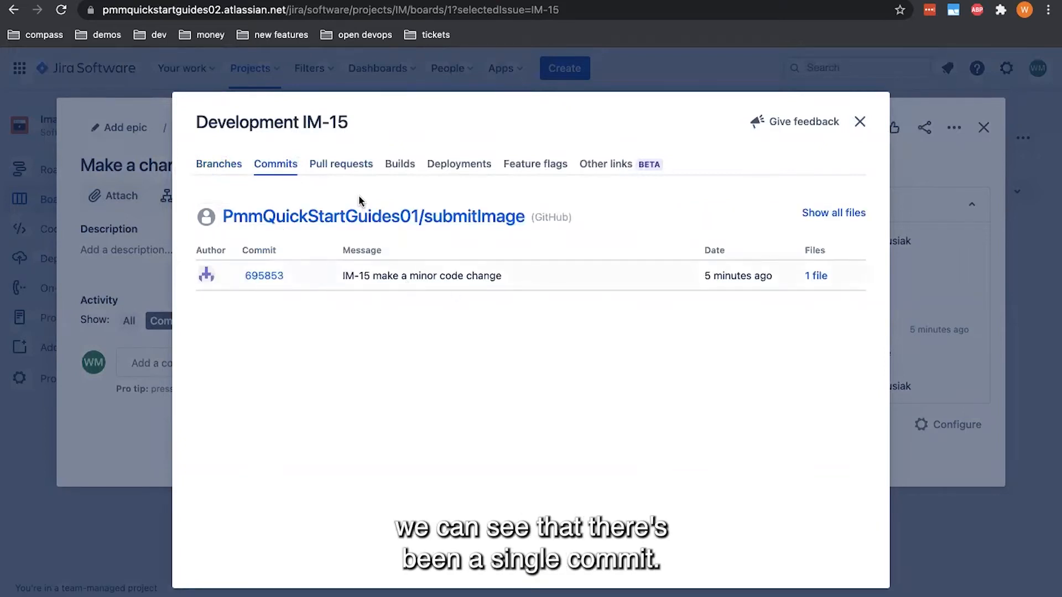
click(341, 163)
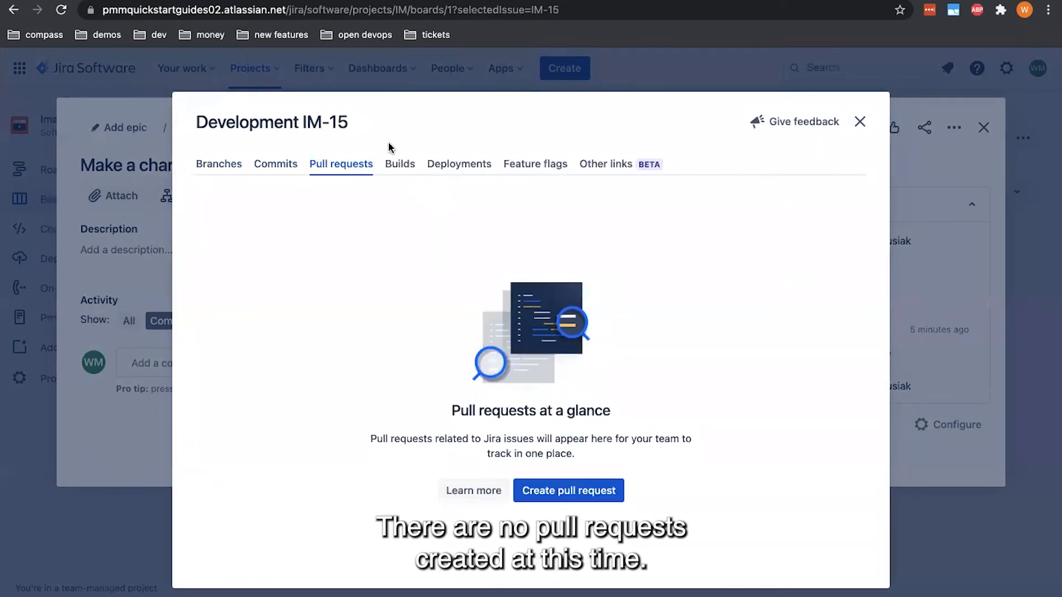
click(399, 163)
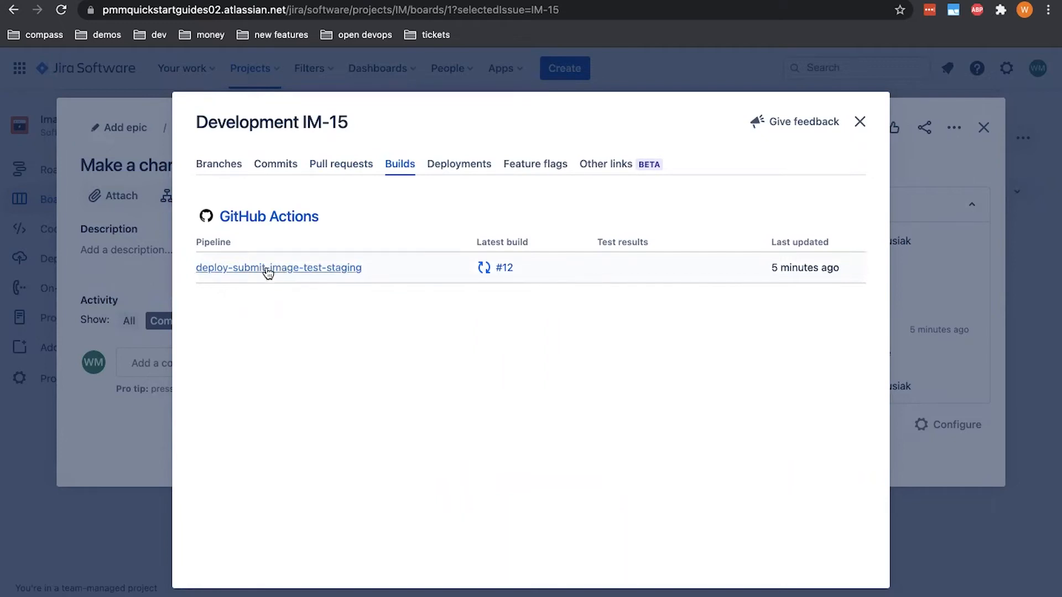
click(458, 164)
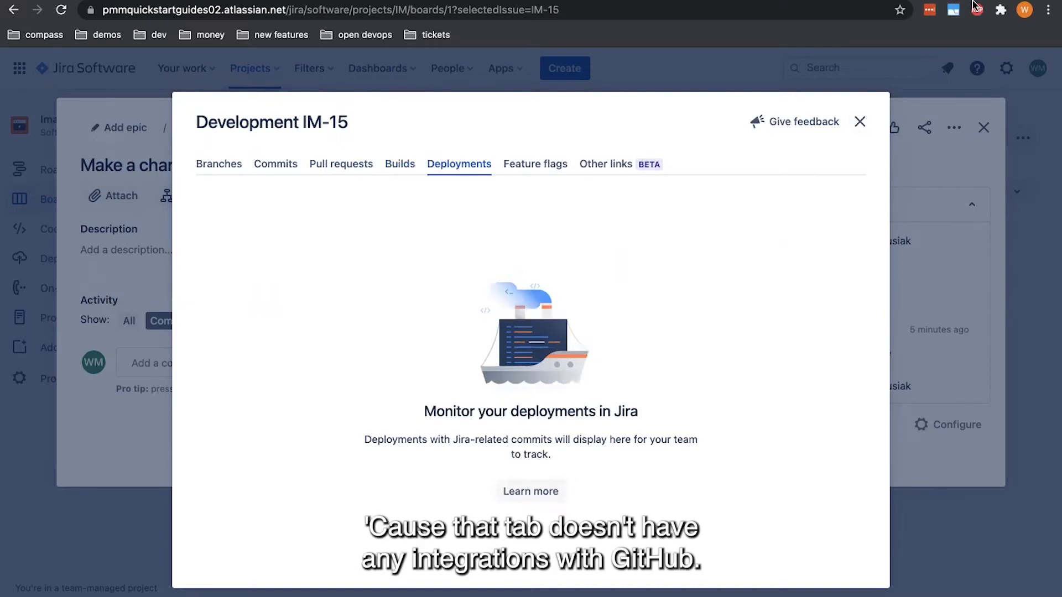
click(859, 122)
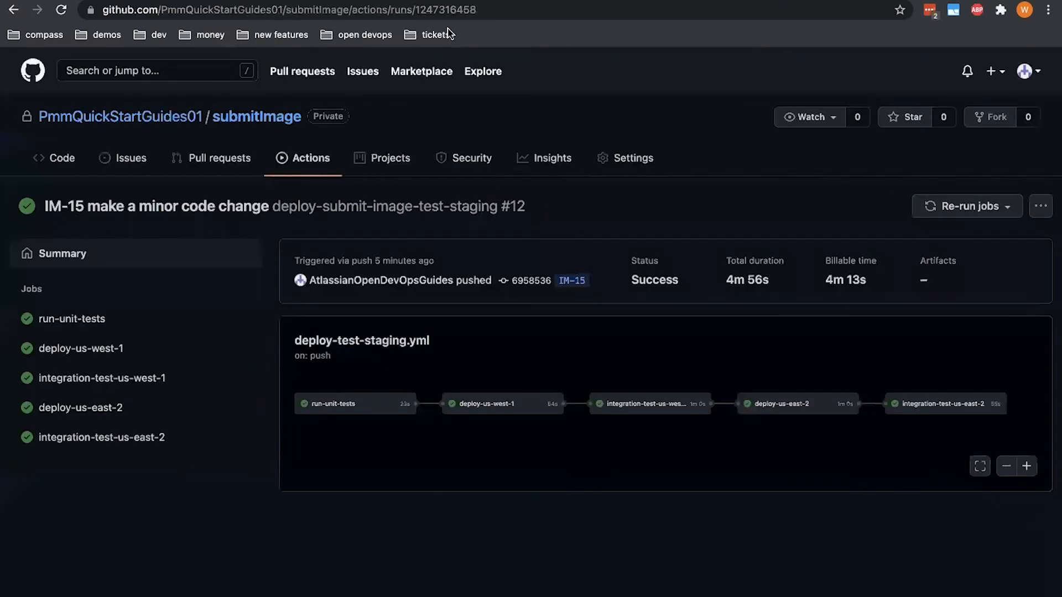
mouse_move(954, 409)
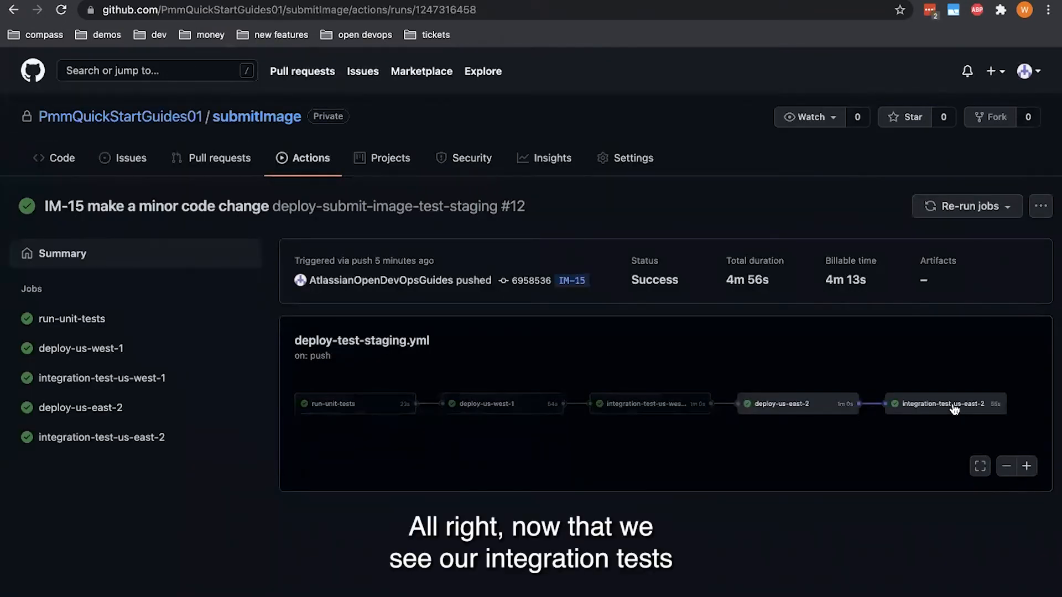
mouse_move(501, 378)
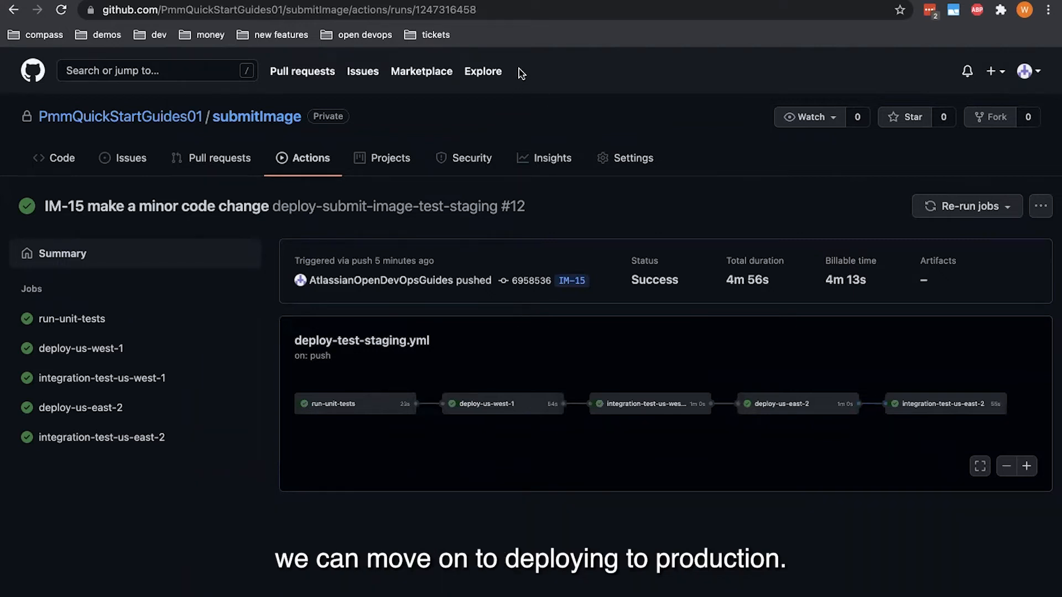
mouse_move(525, 33)
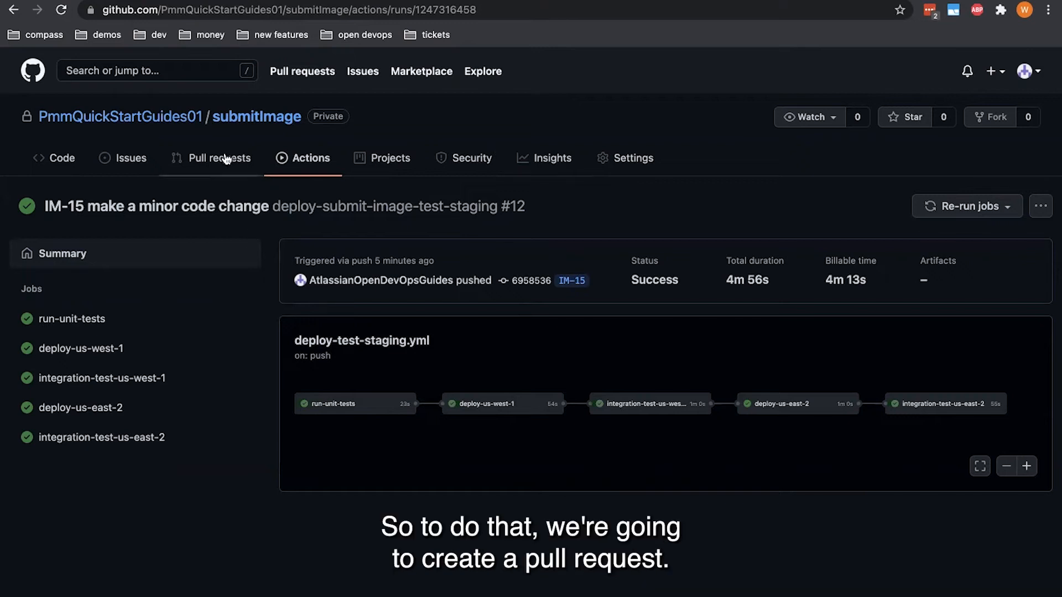
Go to submitImage's Pull requests page to begin a new pull request.
click(218, 158)
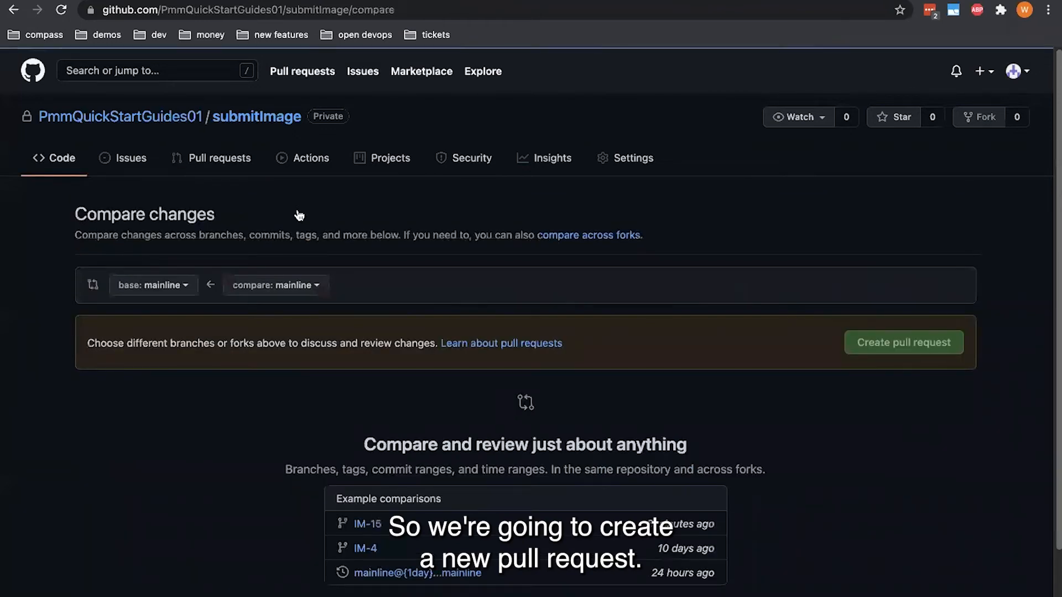
Compare IM-15 against mainline and create pull request #6 with a short description.
click(275, 284)
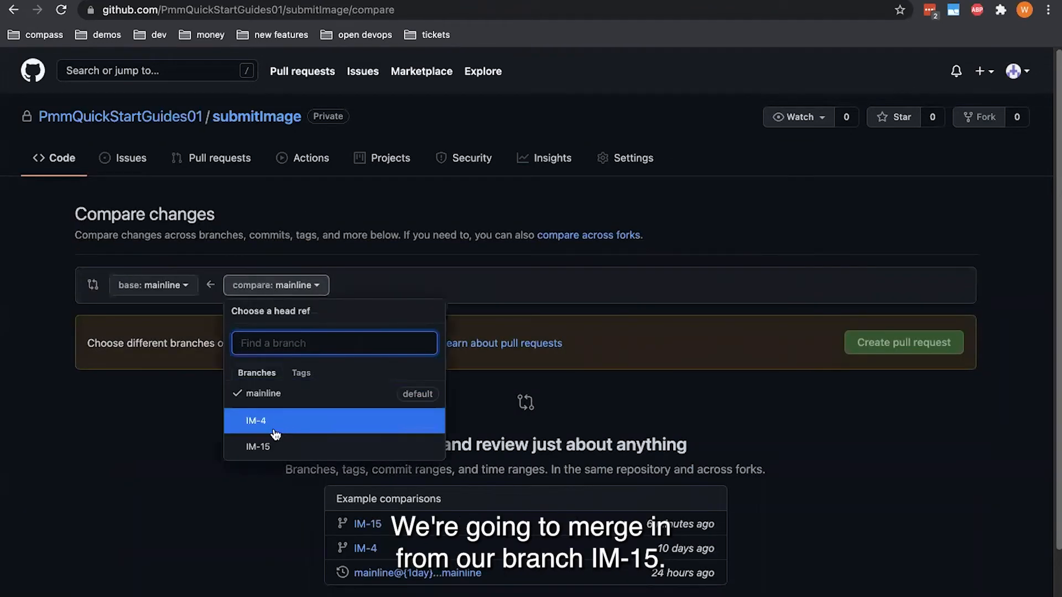
click(258, 446)
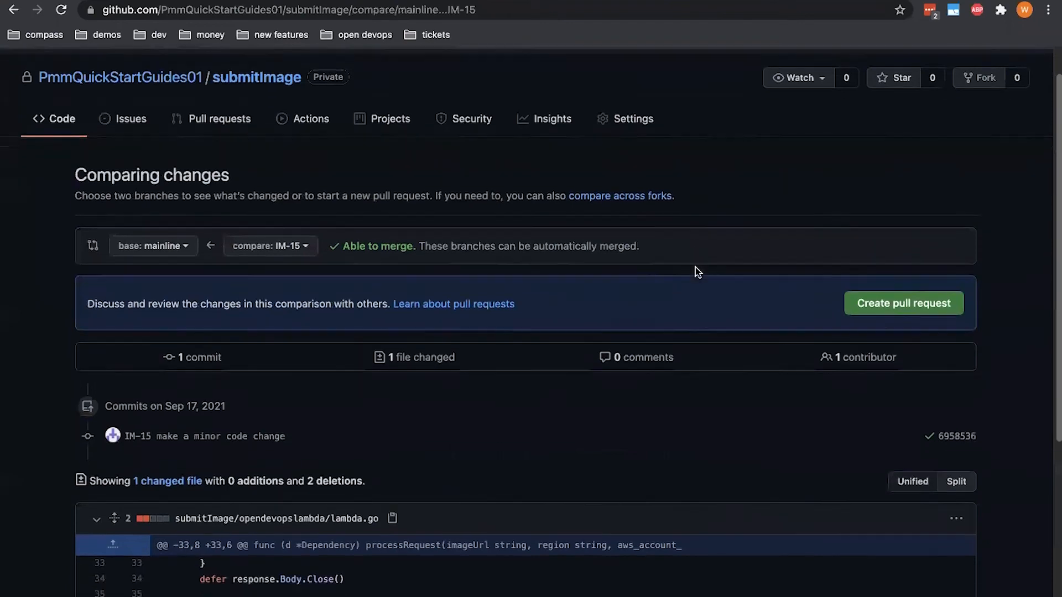
scroll(down, 3)
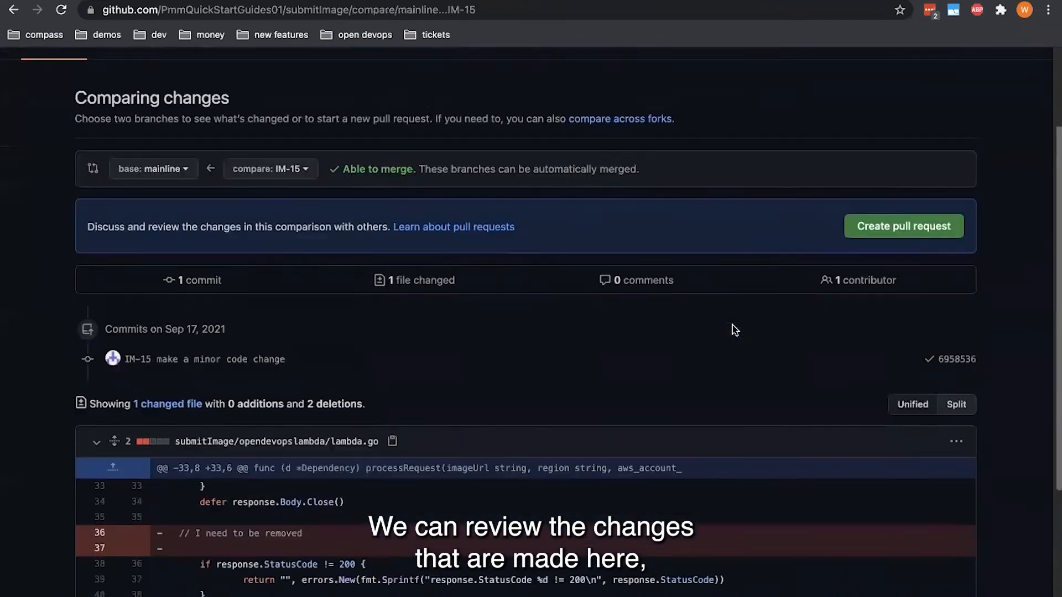
click(901, 225)
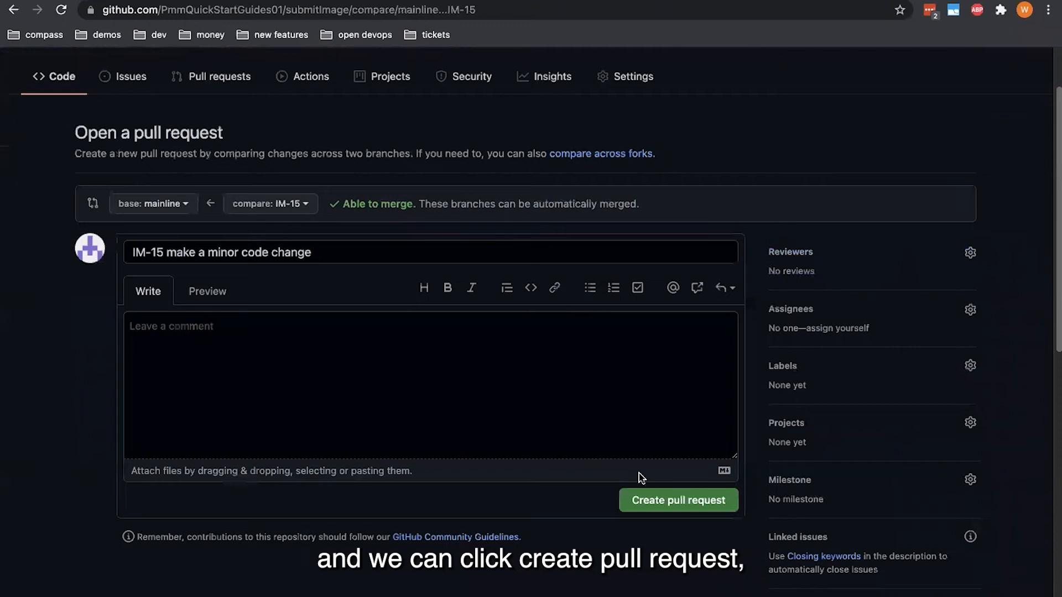
click(430, 386)
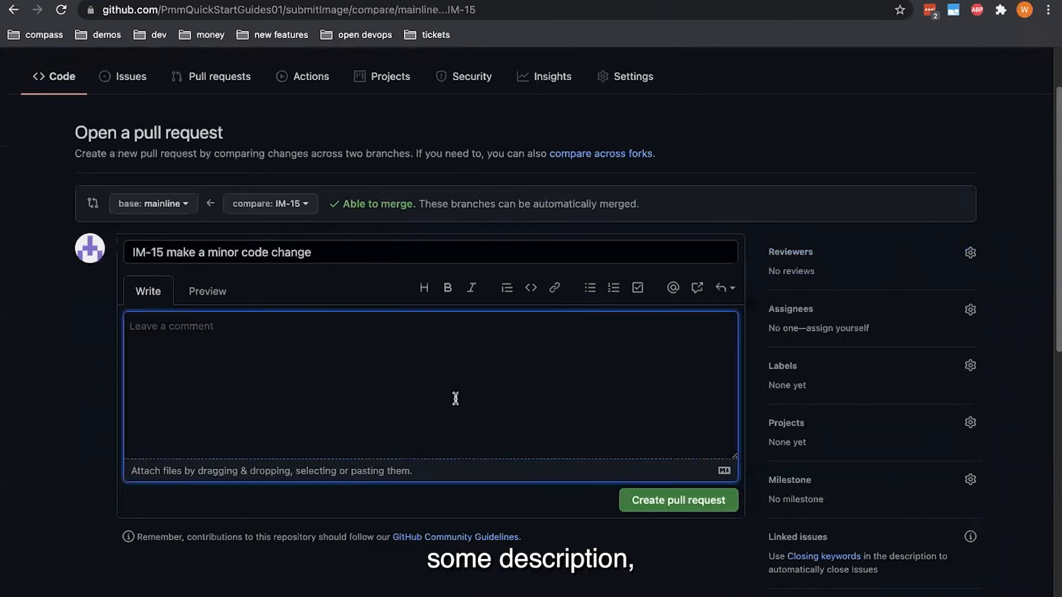
text(description)
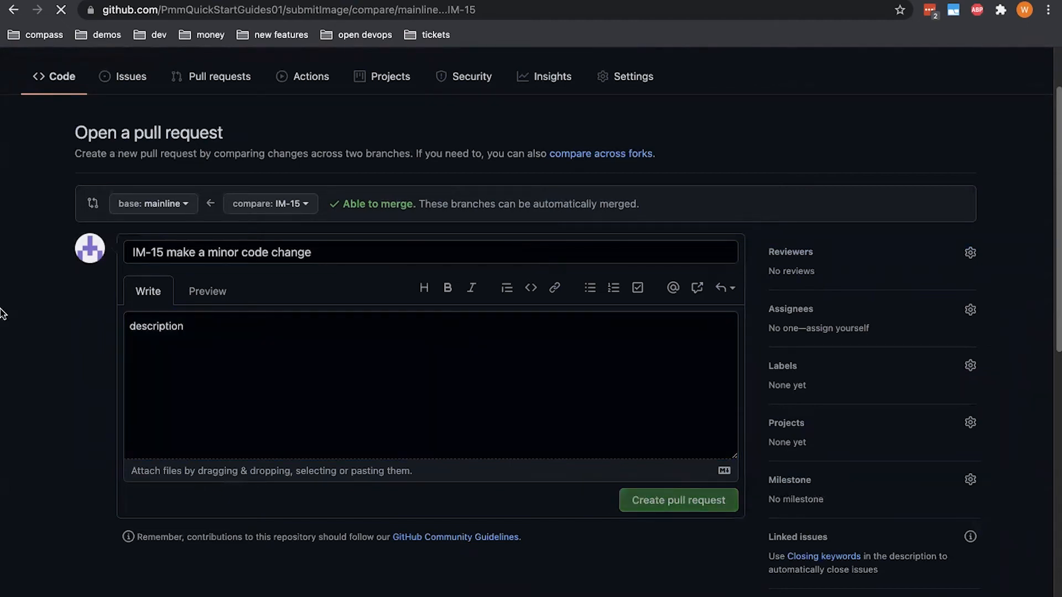
click(677, 500)
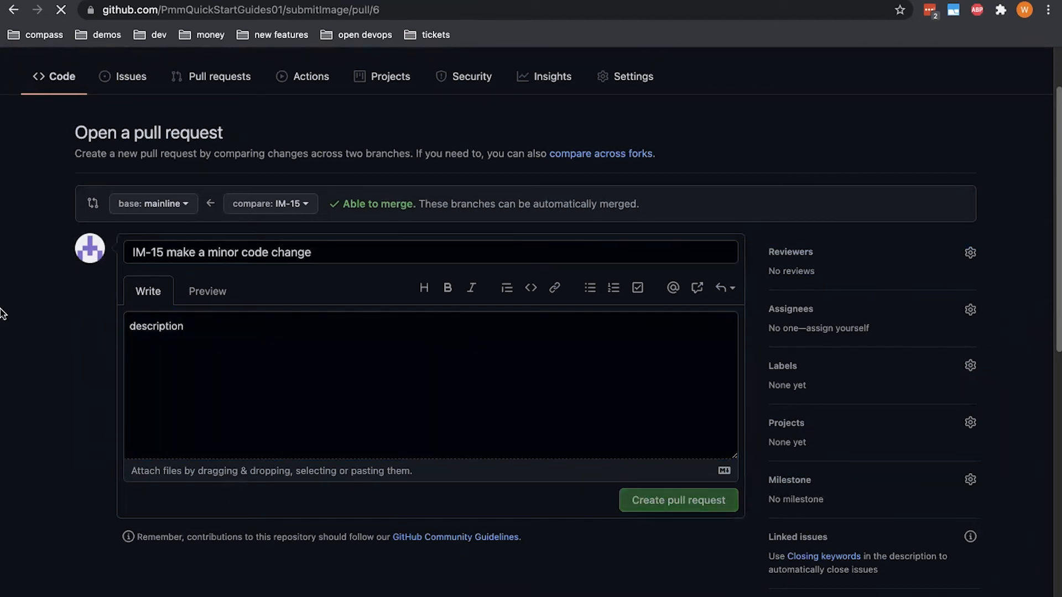
Review pull request #6's checks and merge it into mainline.
click(678, 500)
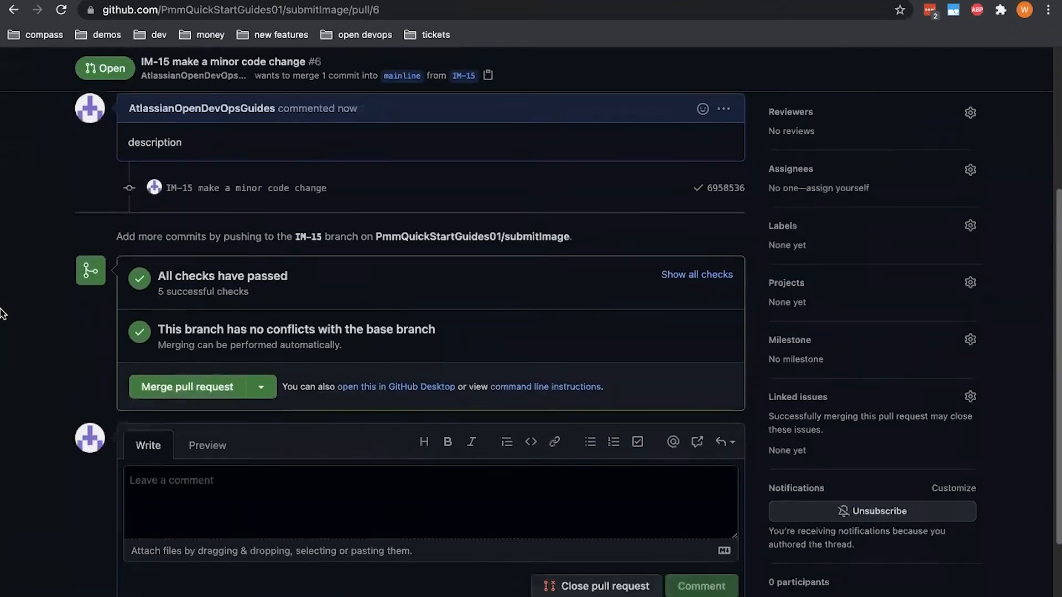
click(697, 274)
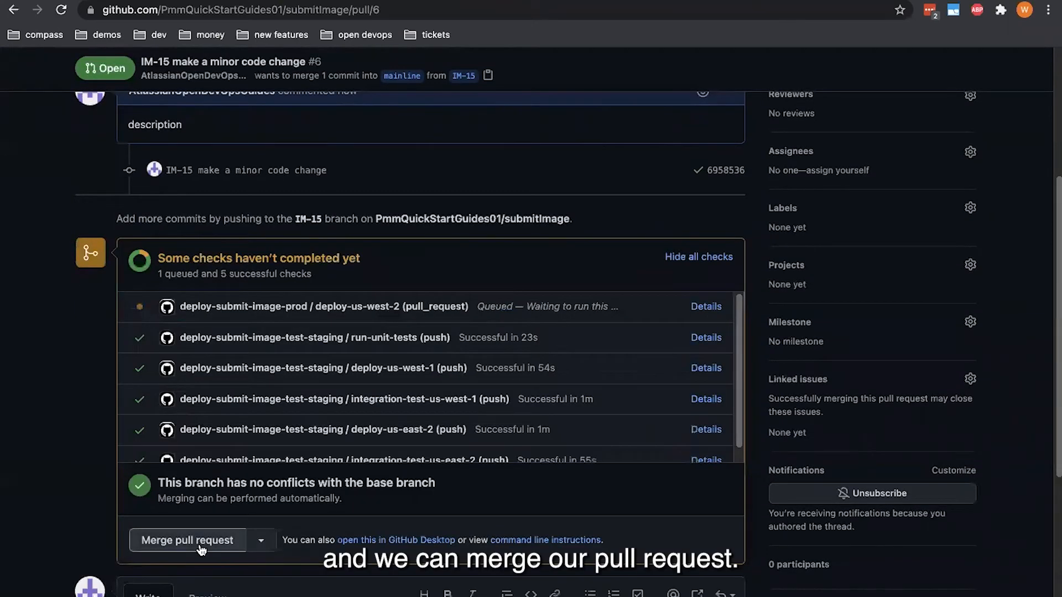
click(187, 539)
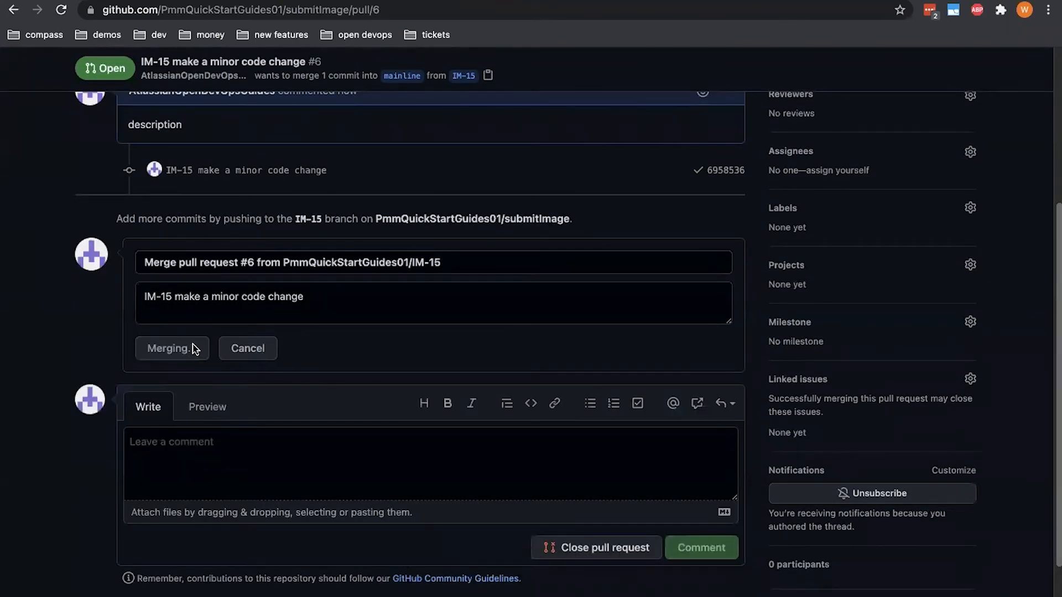
click(171, 348)
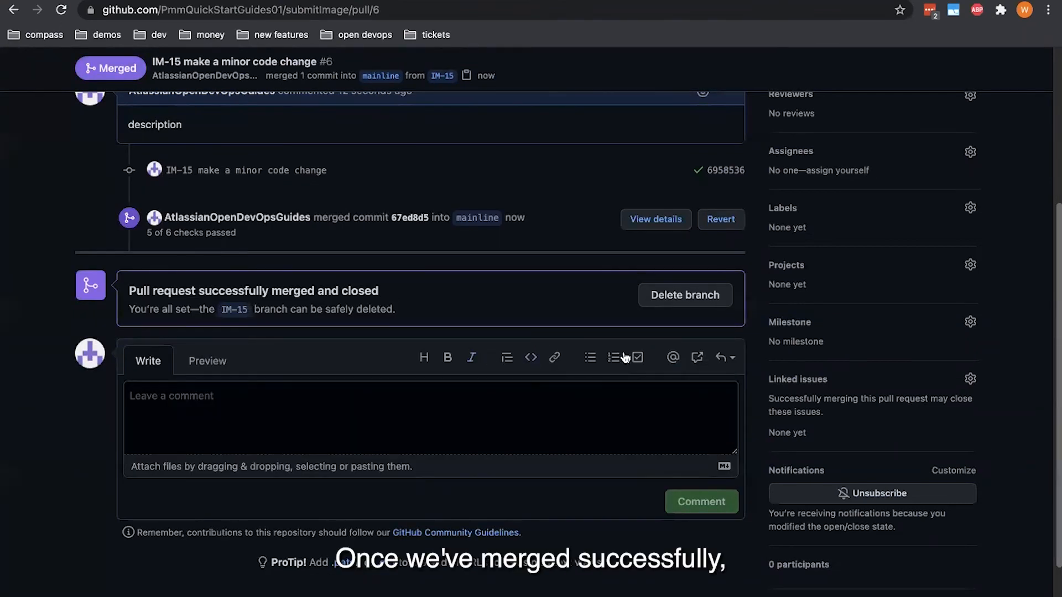
Delete the merged IM-15 branch and view the submitImage workflow runs.
click(684, 295)
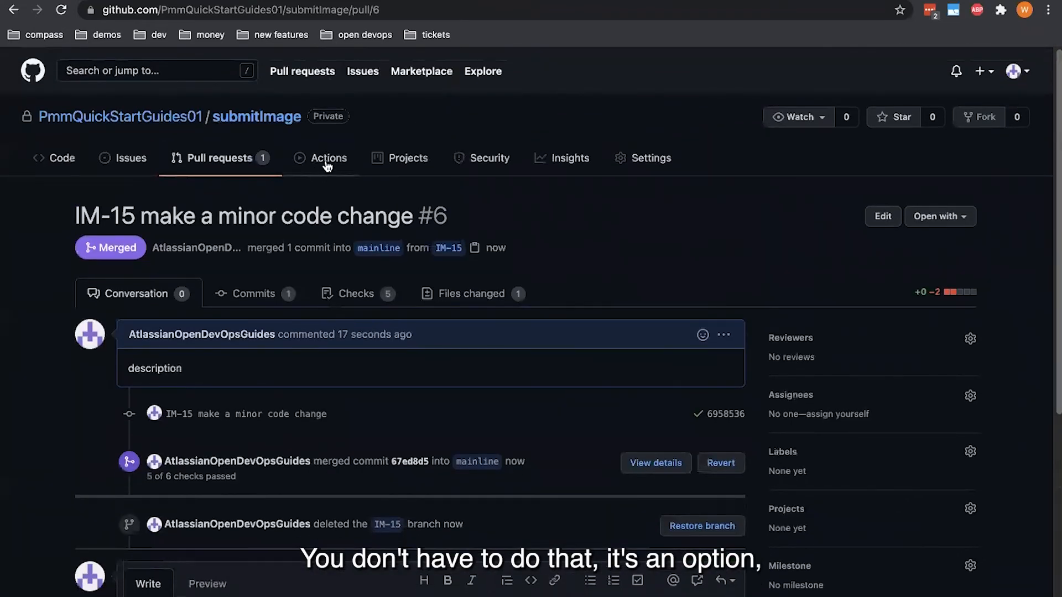
click(328, 157)
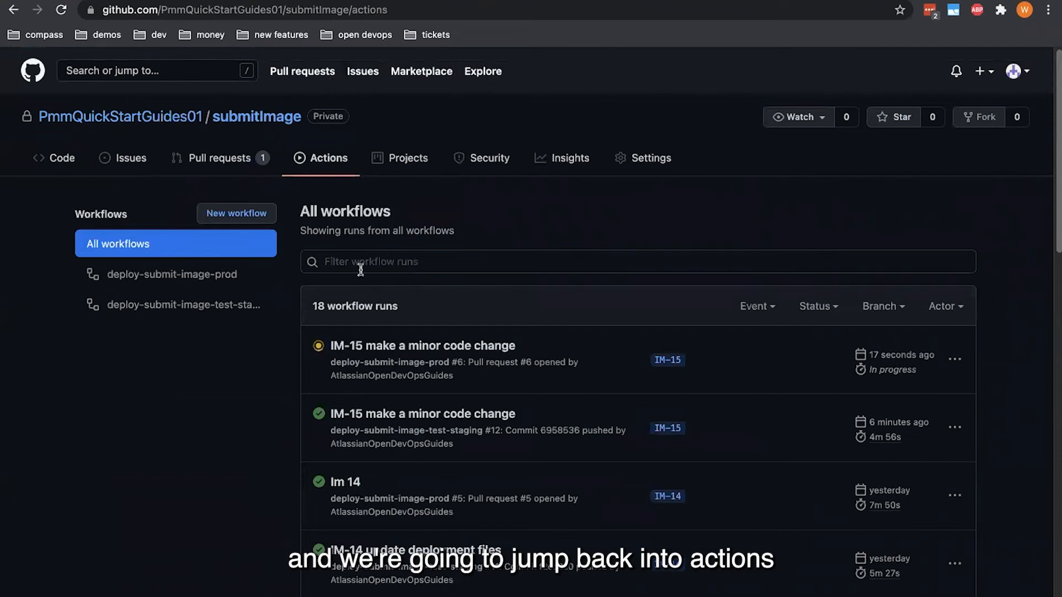
Open run #6 of deploy-submit-image-prod, 'IM-15 make a minor code change'.
click(422, 345)
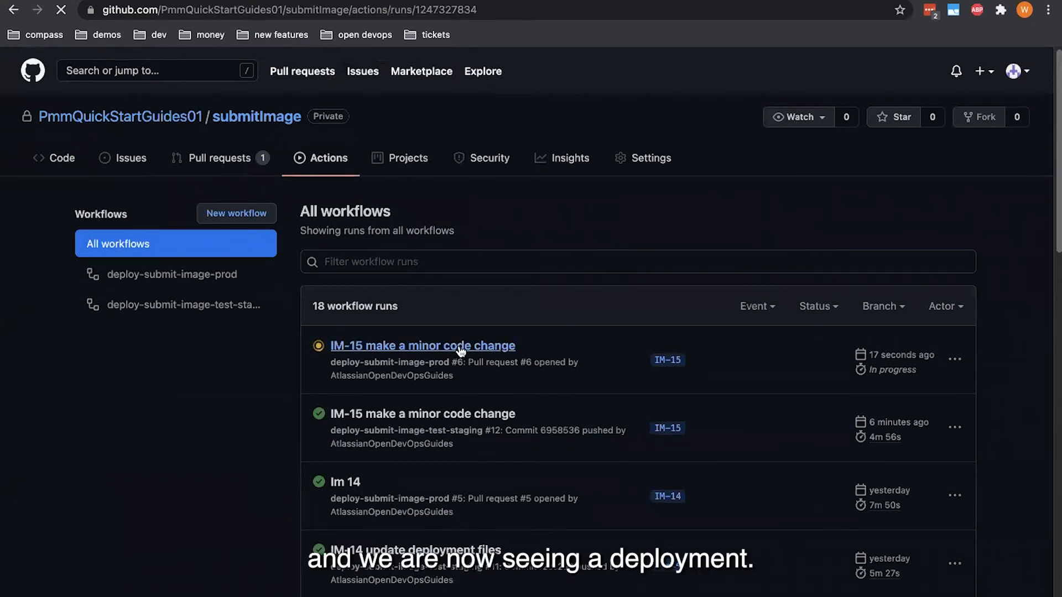
click(422, 345)
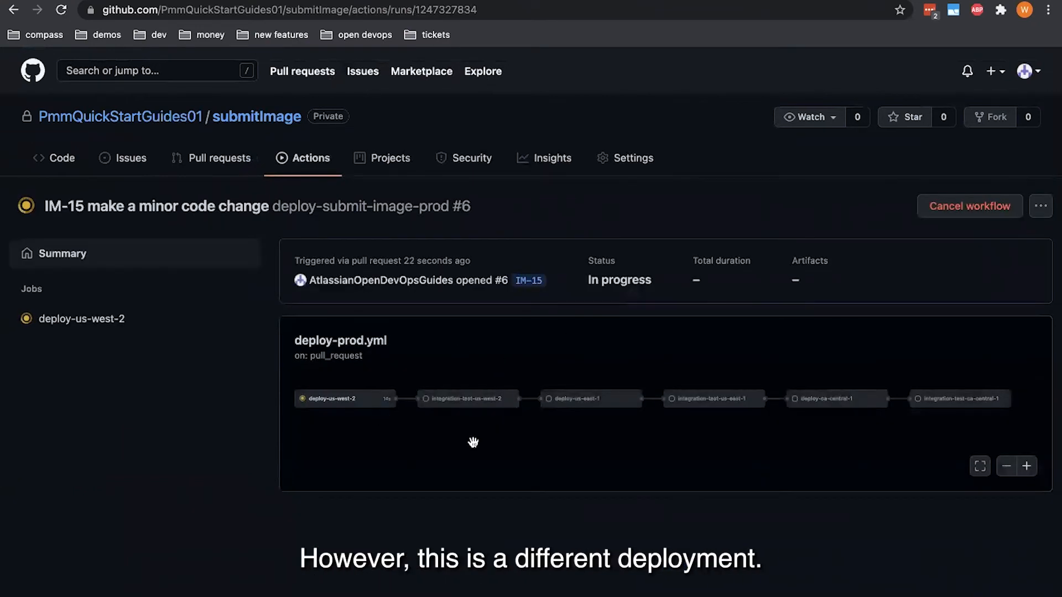
mouse_move(399, 341)
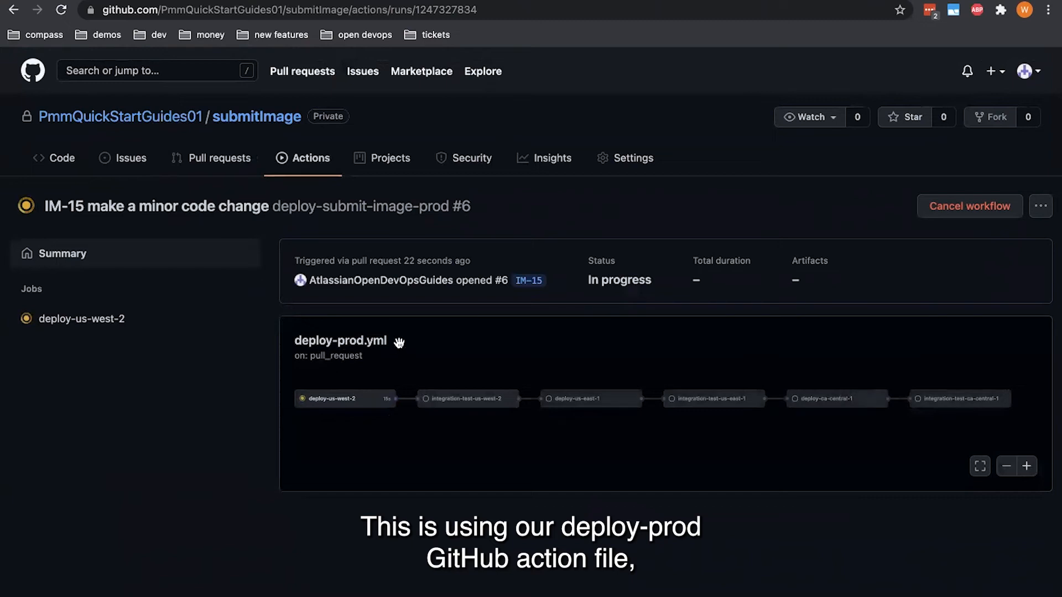
mouse_move(371, 349)
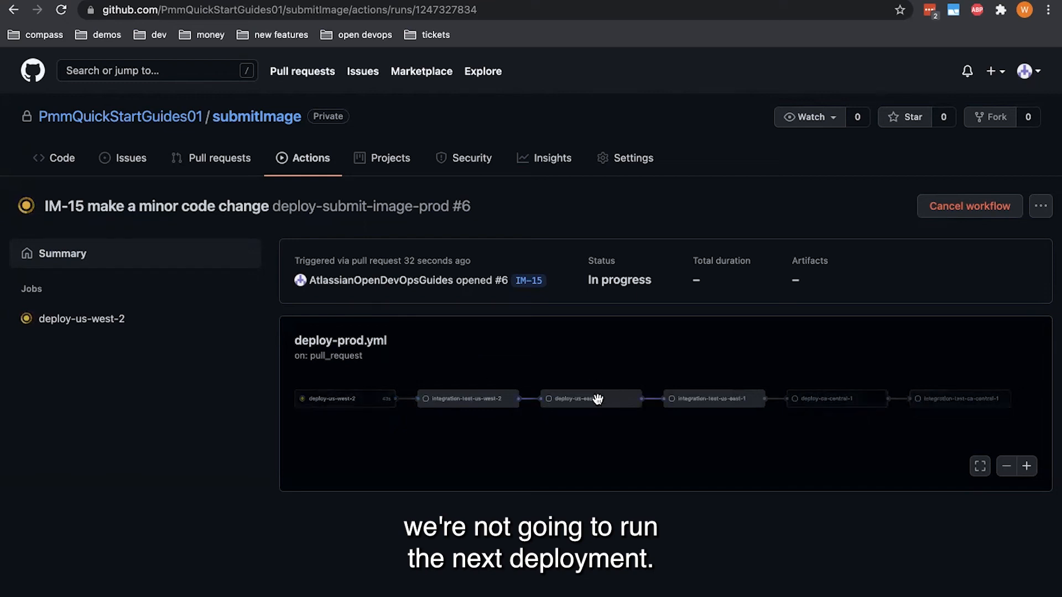
mouse_move(468, 358)
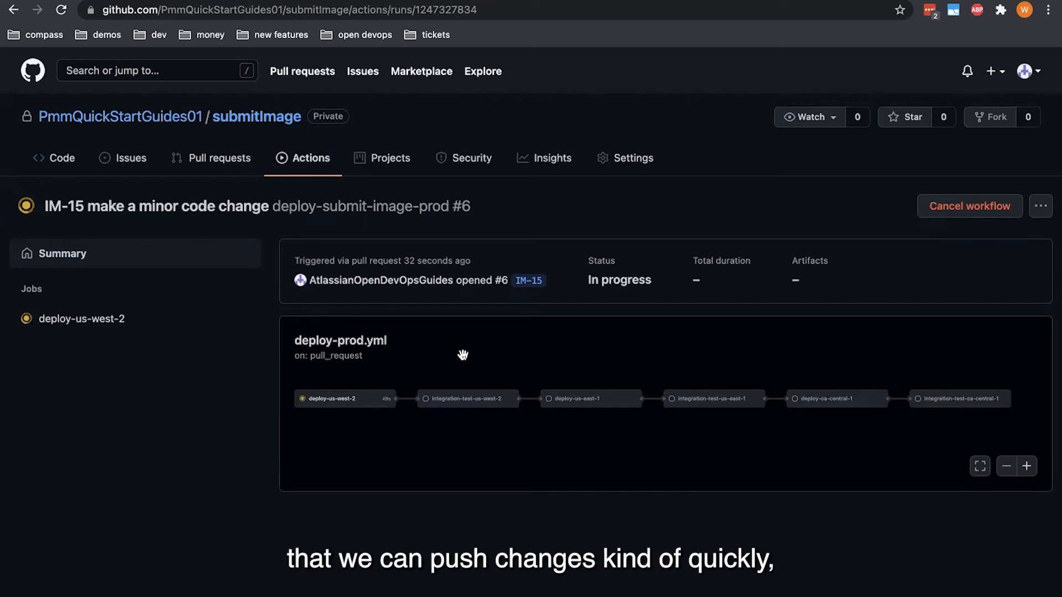
mouse_move(459, 342)
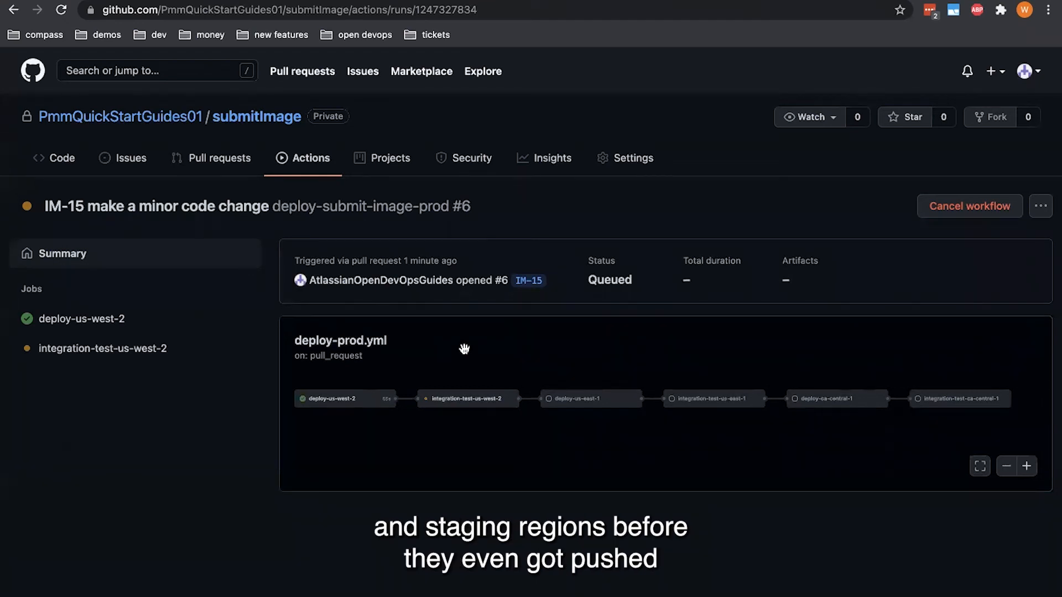
mouse_move(459, 356)
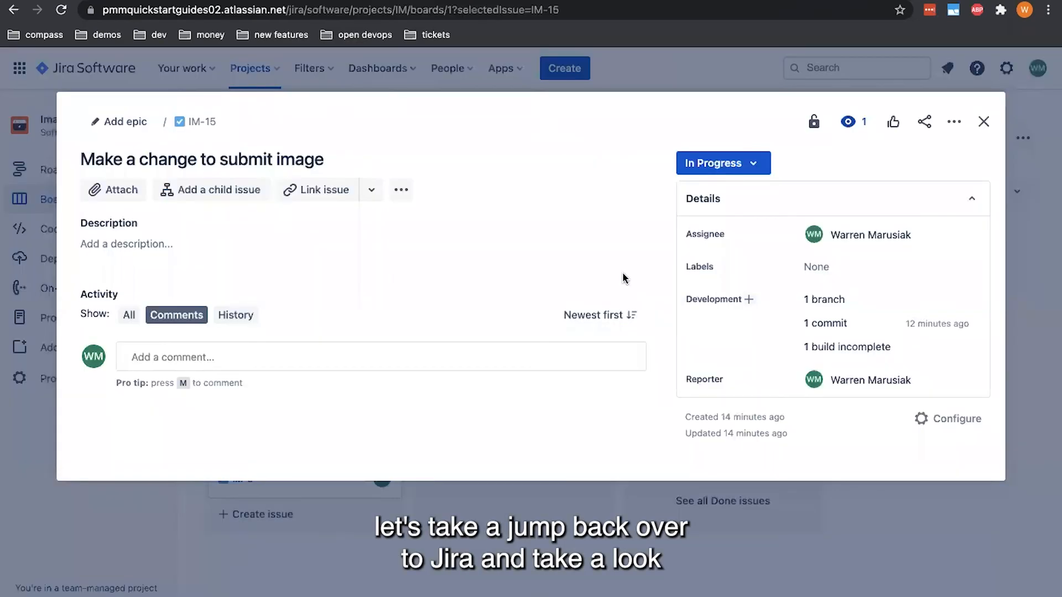
Refresh the IM-15 issue and view its two linked commits, including the merge.
click(984, 122)
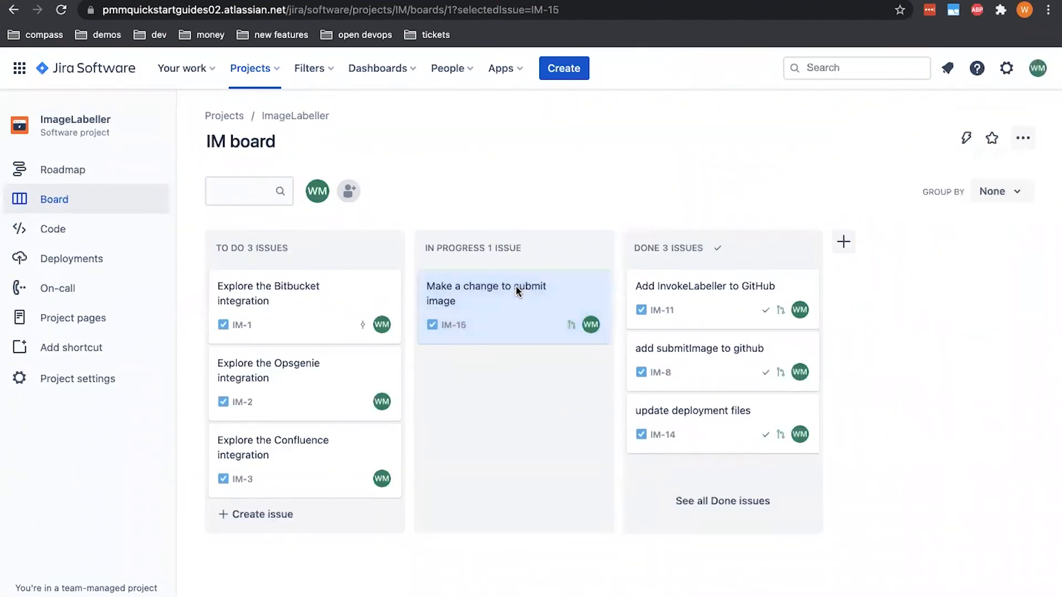
click(485, 293)
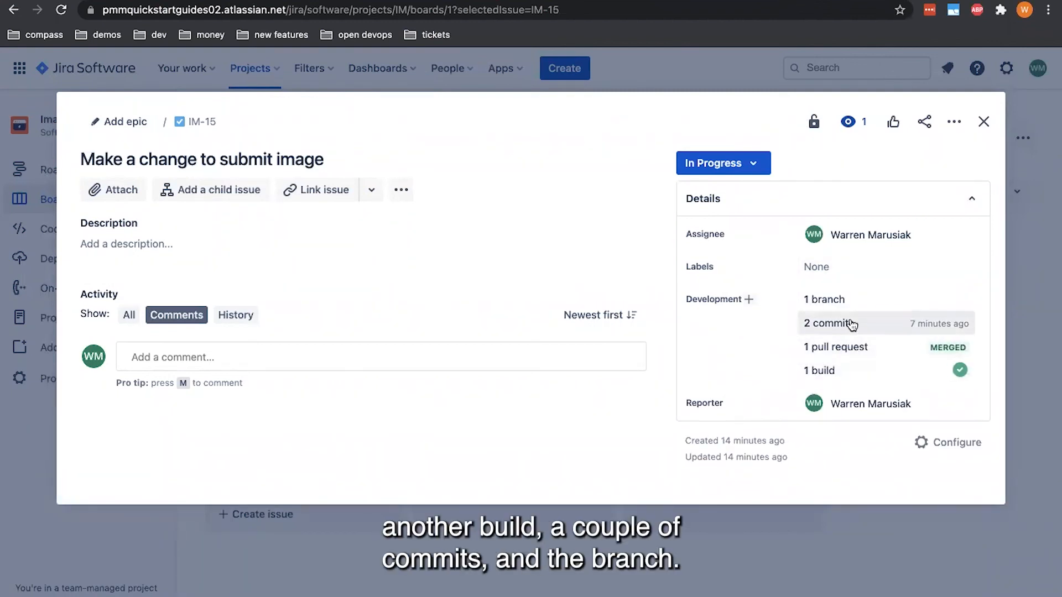
click(827, 323)
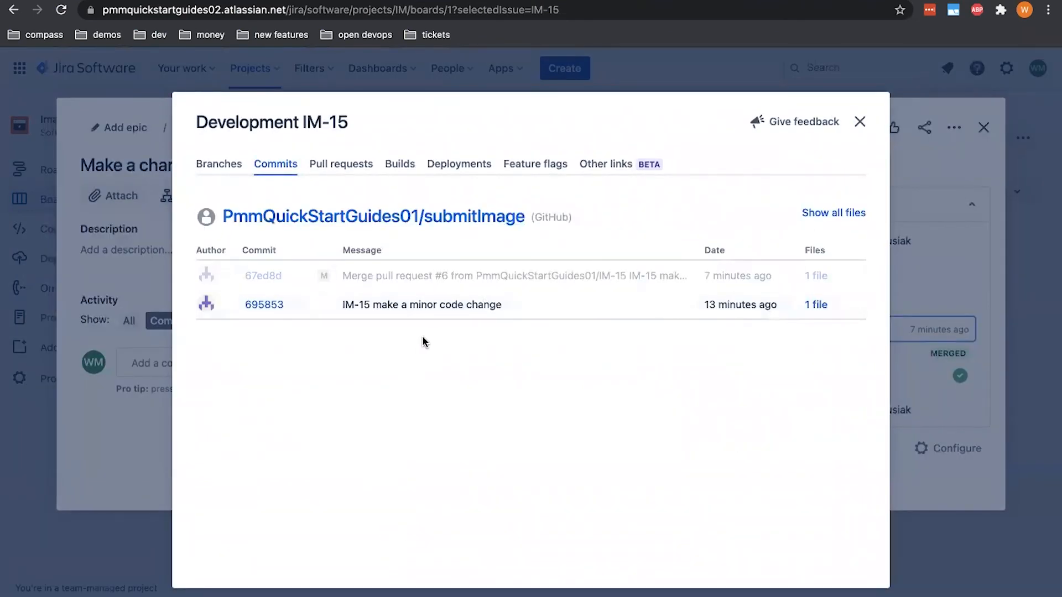
mouse_move(256, 154)
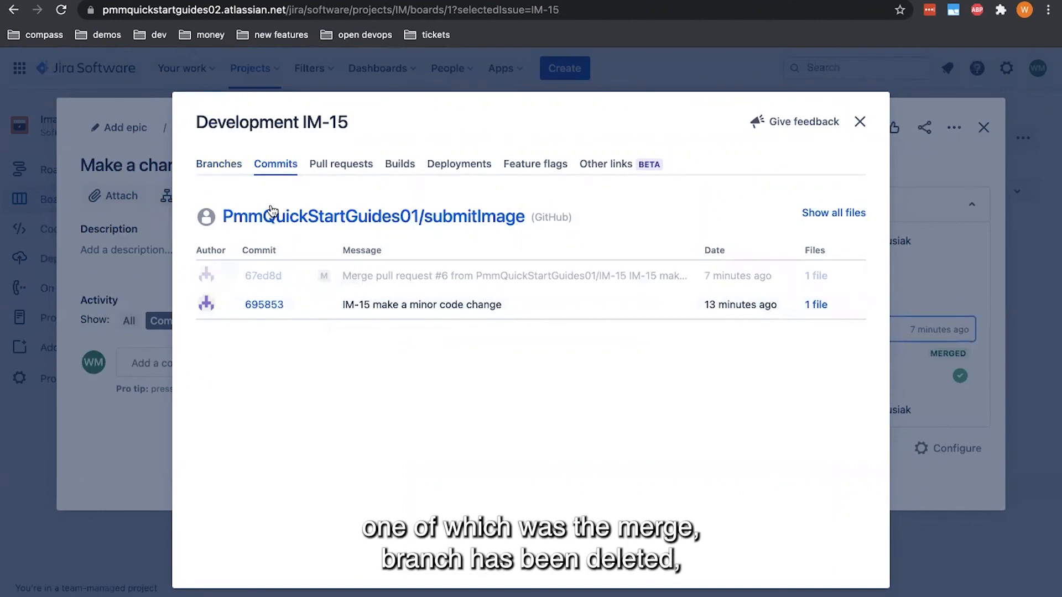
Confirm IM-15's single branch and merged pull request #6, then close the details.
click(218, 163)
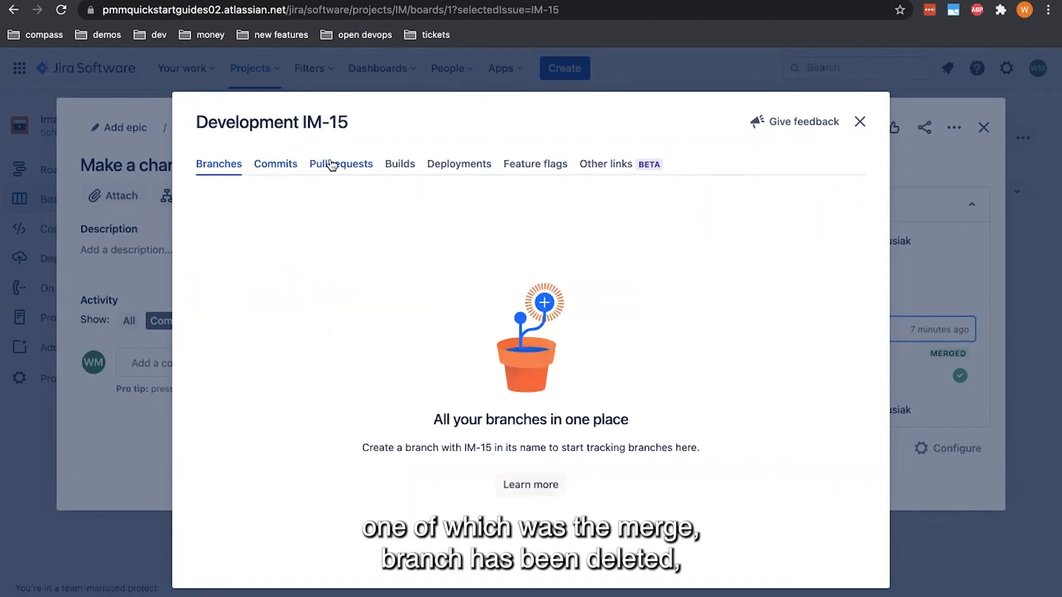
click(341, 164)
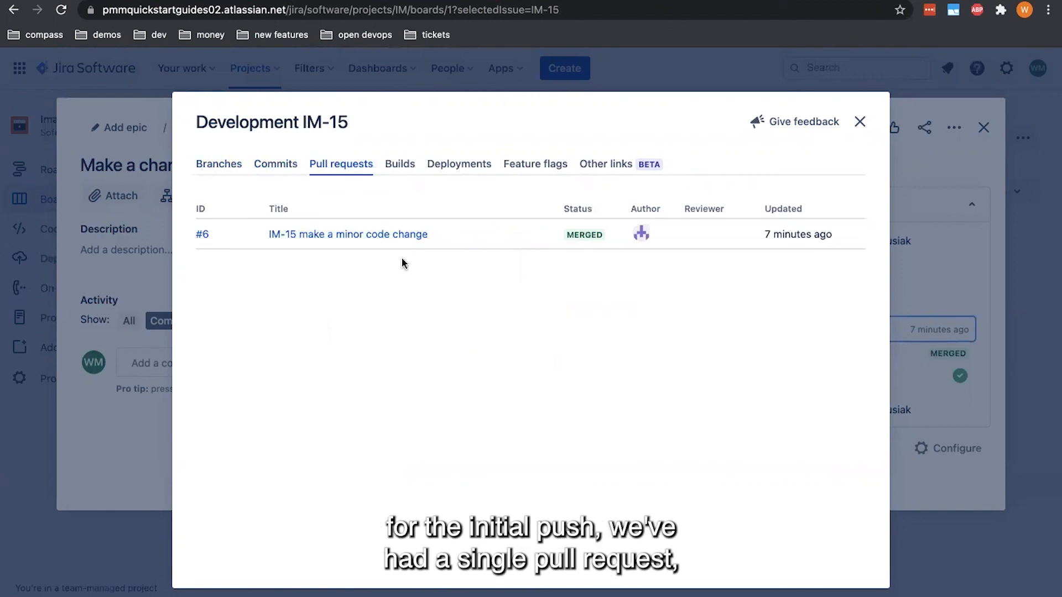
click(400, 164)
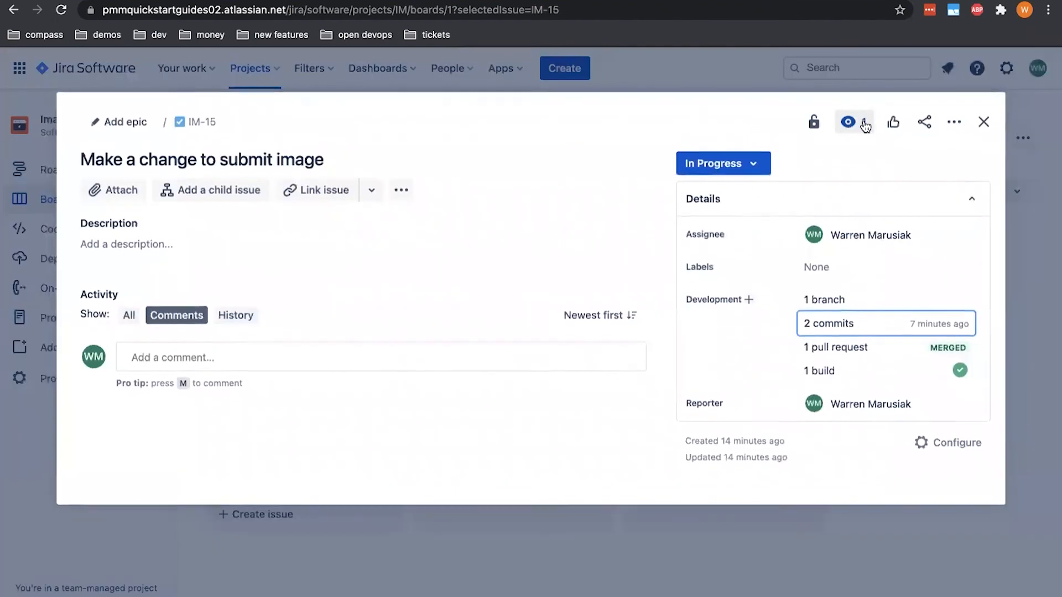
click(984, 122)
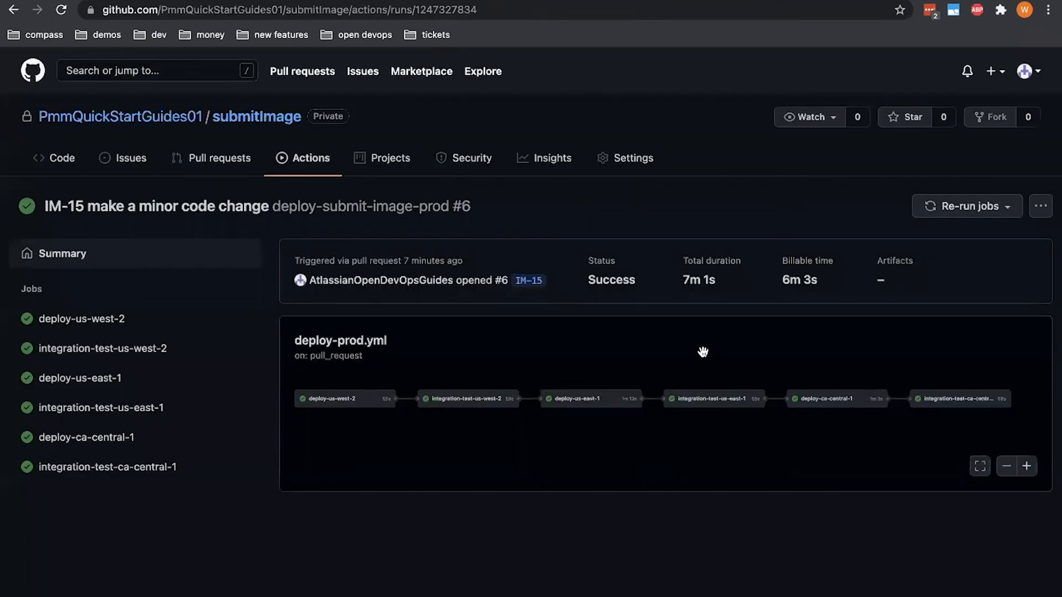
mouse_move(788, 347)
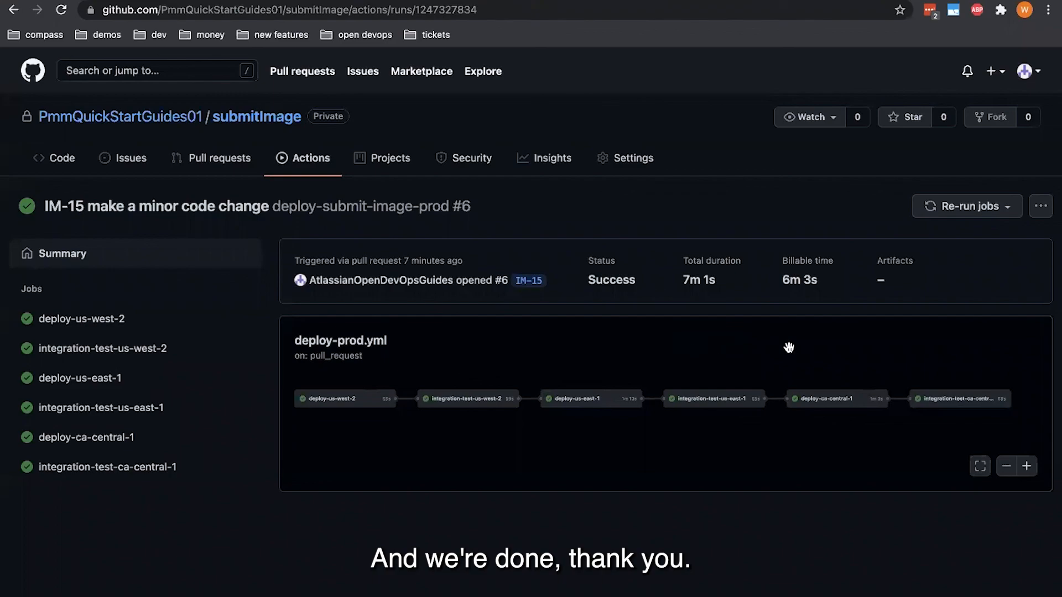